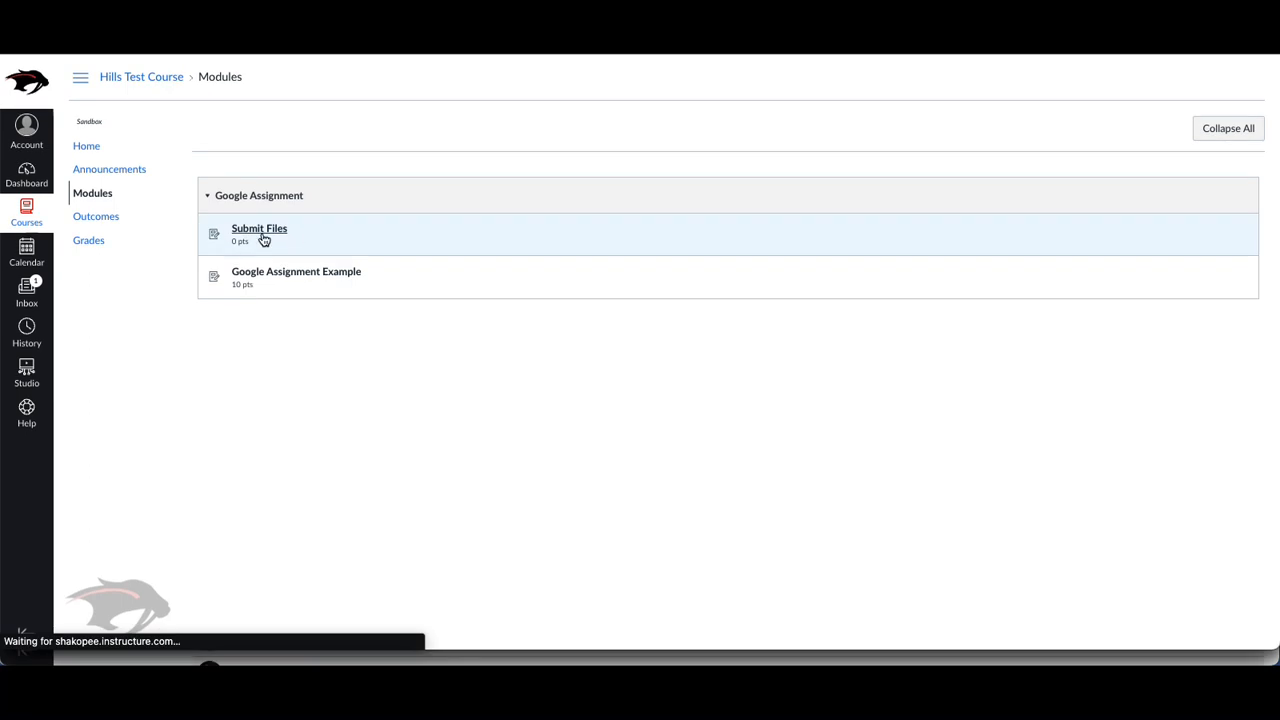
# Open the Submit Files assignment from the Google Assignment module.
pyautogui.click(260, 228)
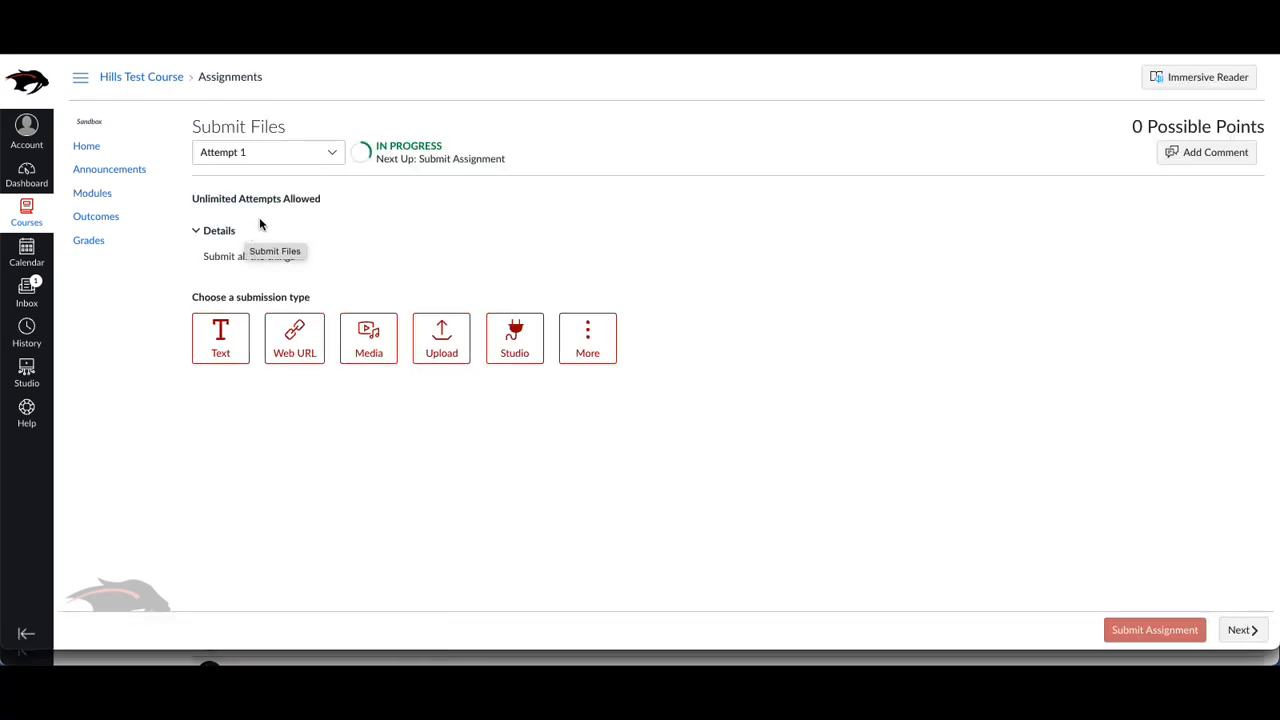
pyautogui.moveTo(260, 224)
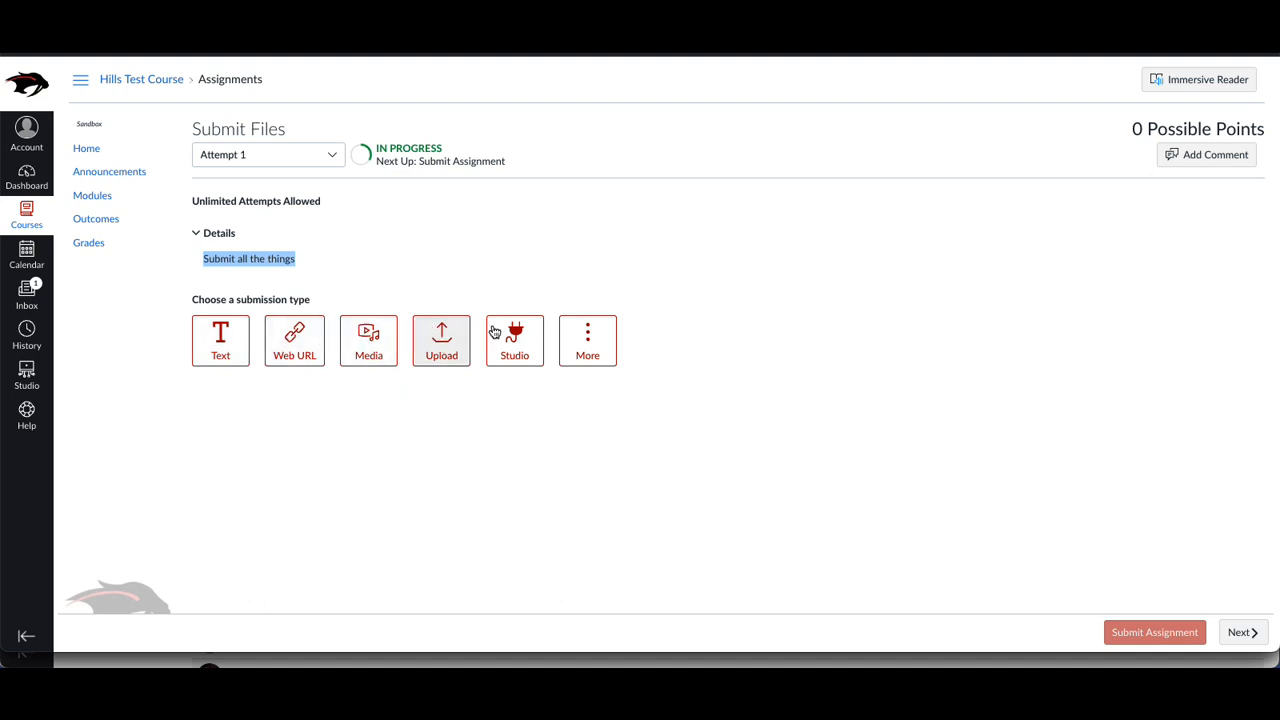
pyautogui.moveTo(540, 350)
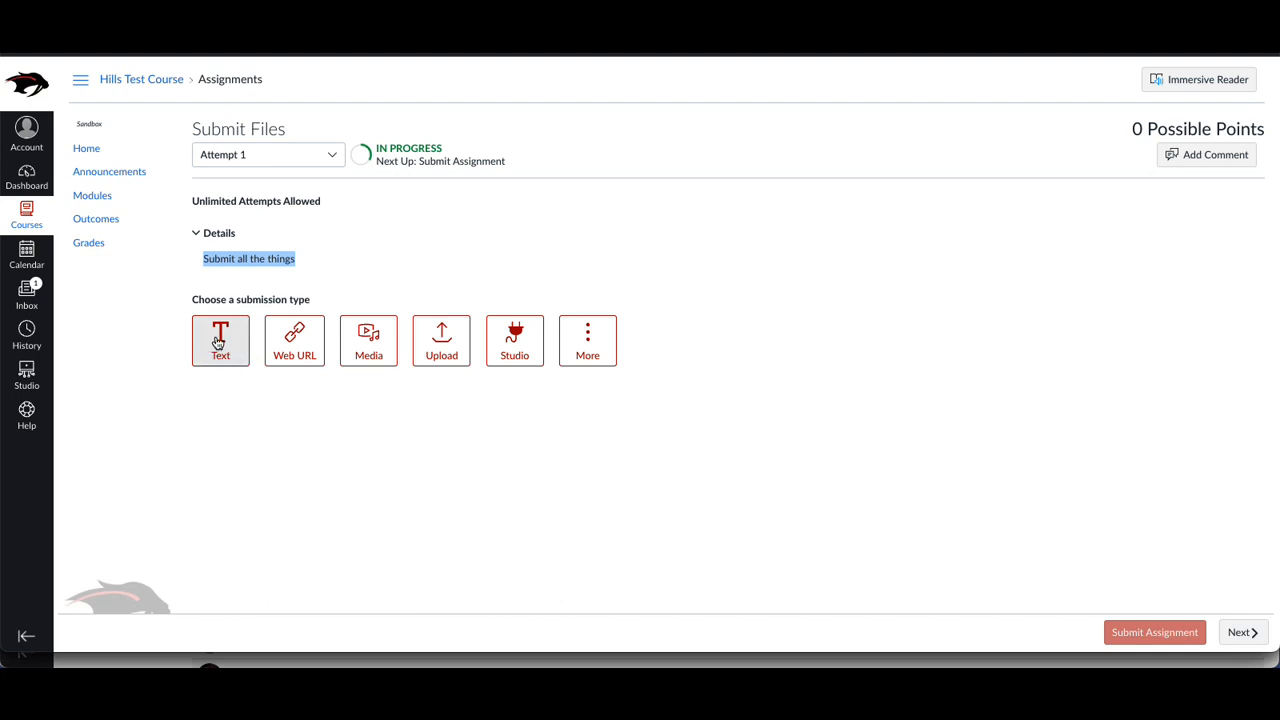
# Try the Text entry and Web URL submission types before choosing to upload a file.
pyautogui.click(220, 340)
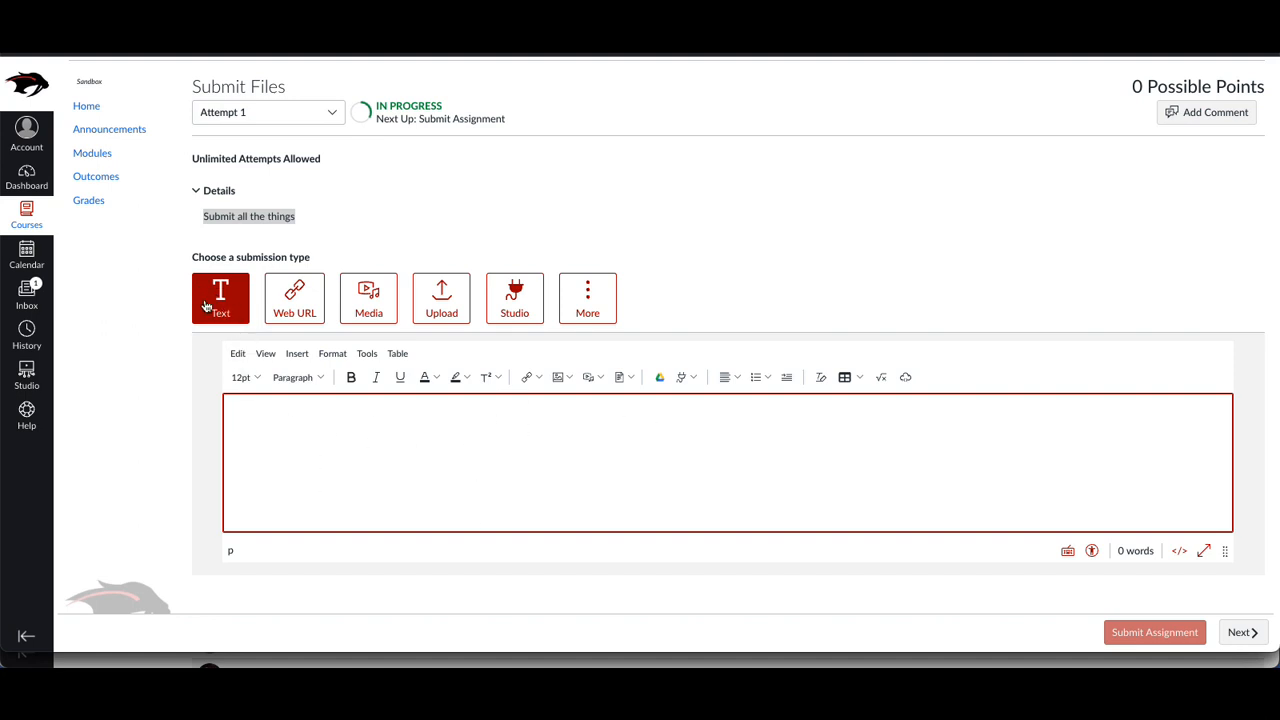
pyautogui.click(294, 298)
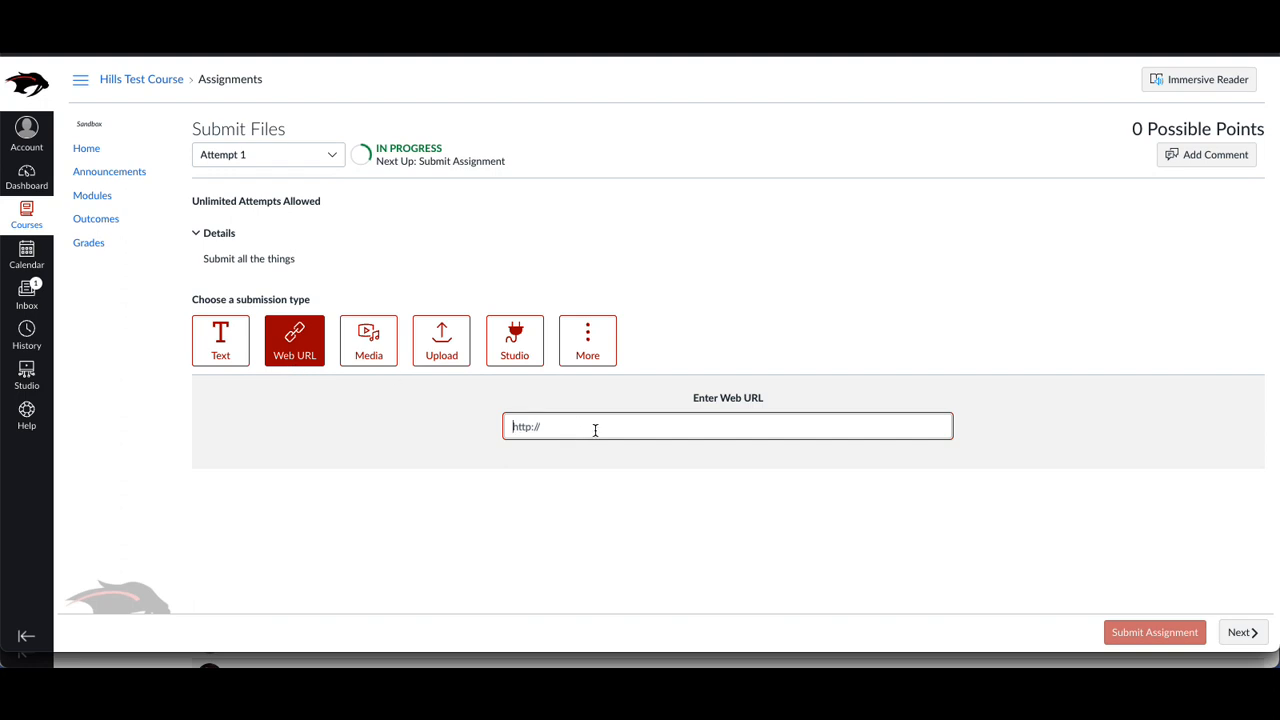
pyautogui.moveTo(572, 428)
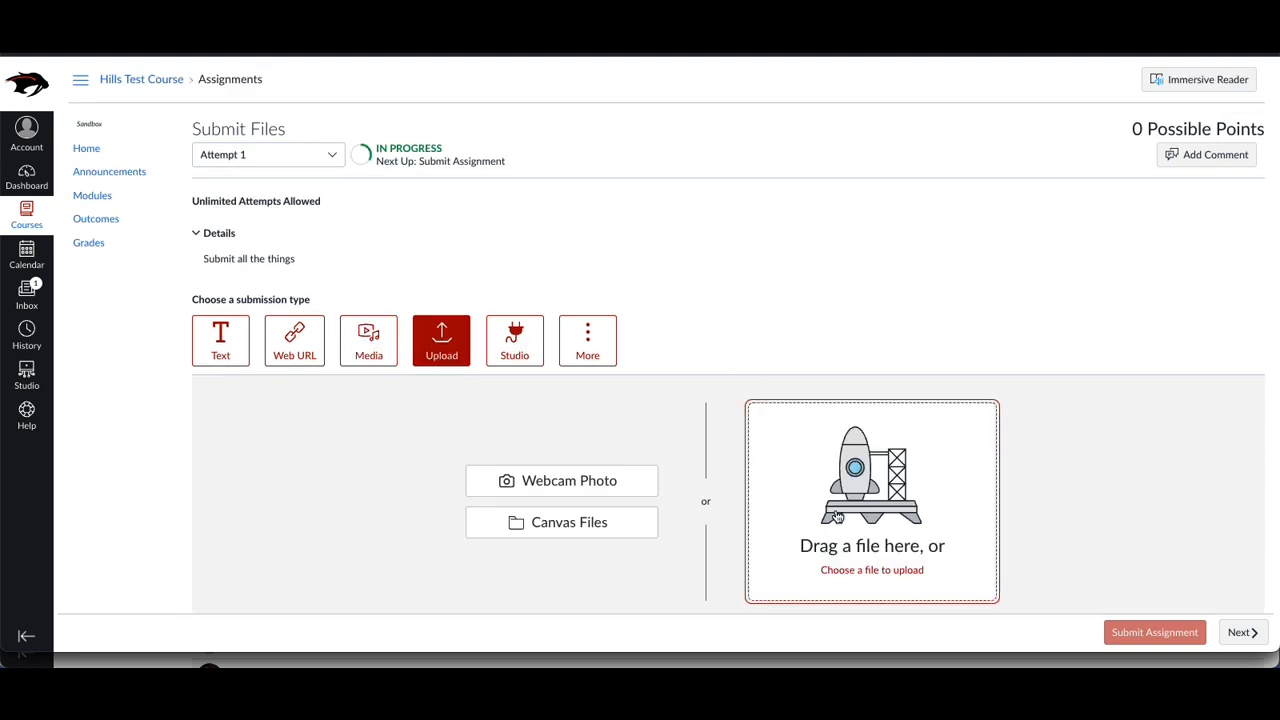
pyautogui.moveTo(808, 486)
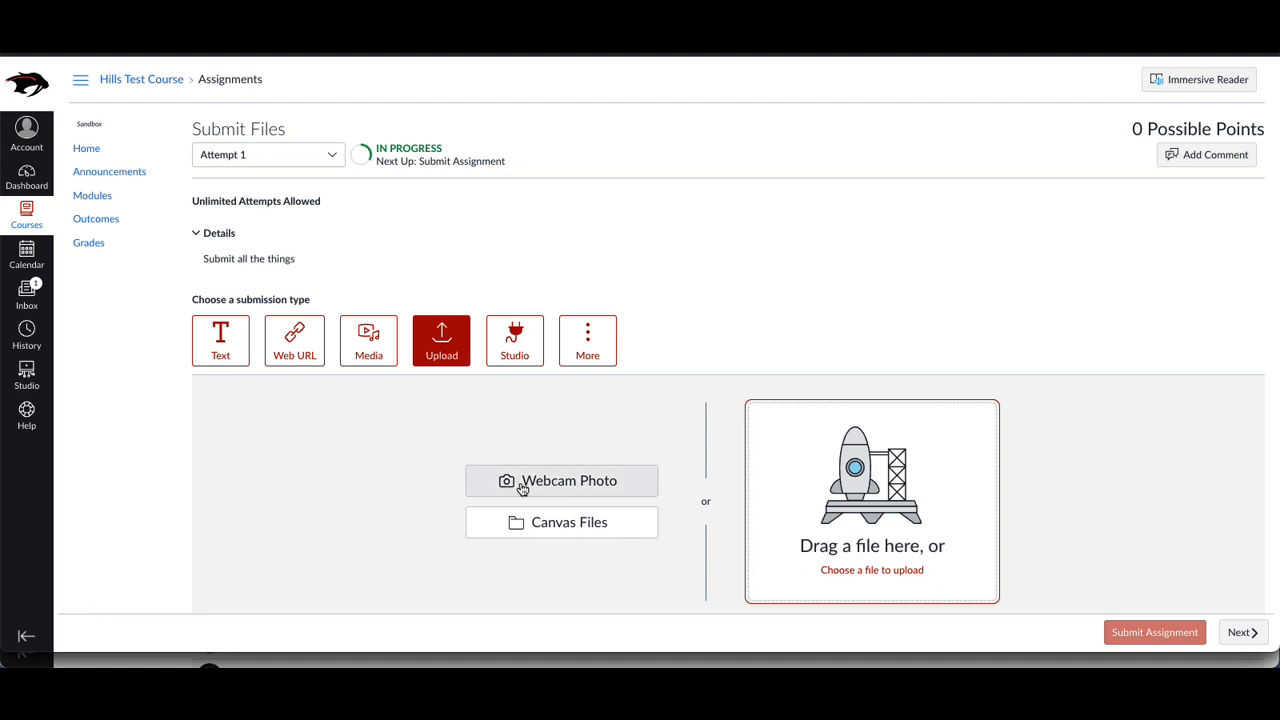
pyautogui.moveTo(592, 528)
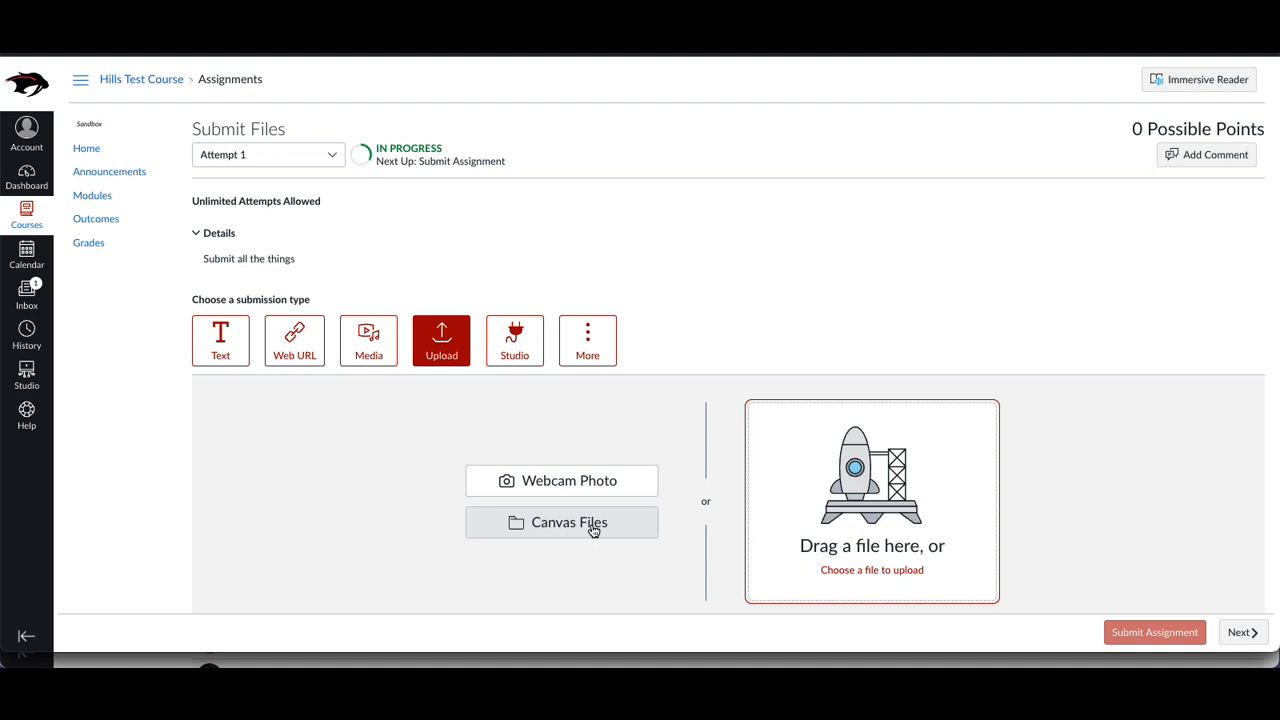
pyautogui.moveTo(808, 524)
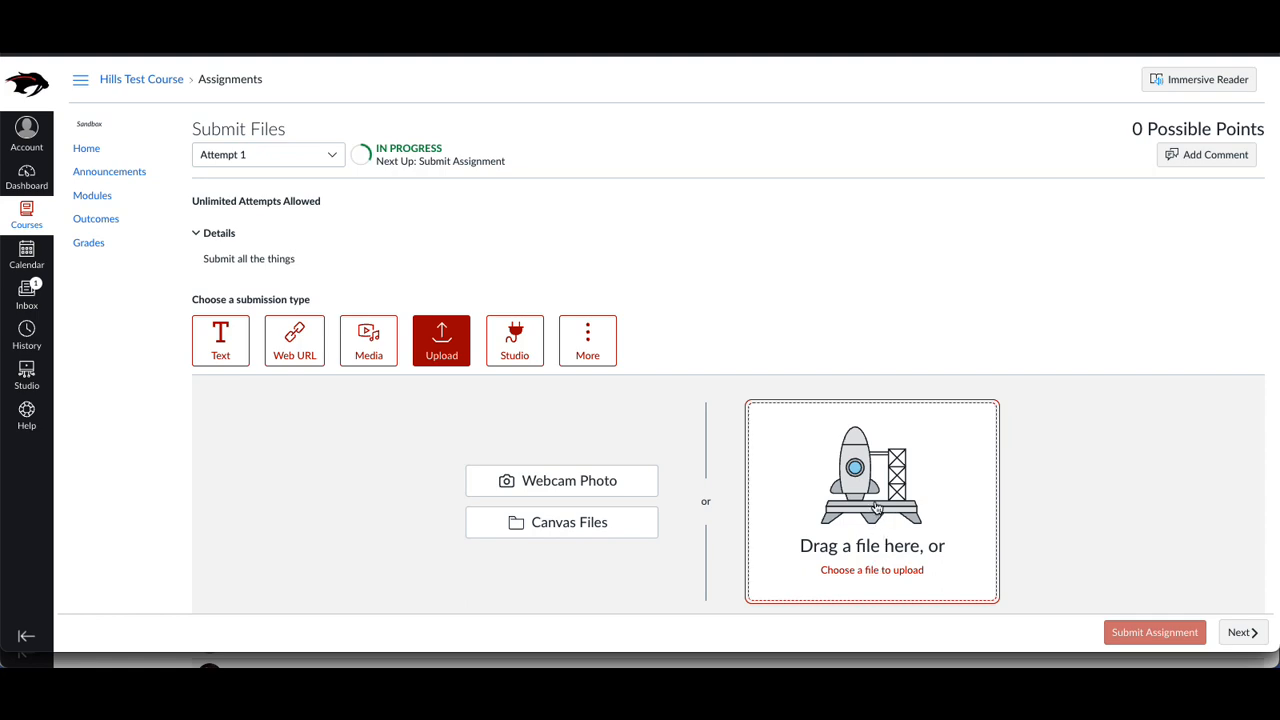
pyautogui.moveTo(360, 270)
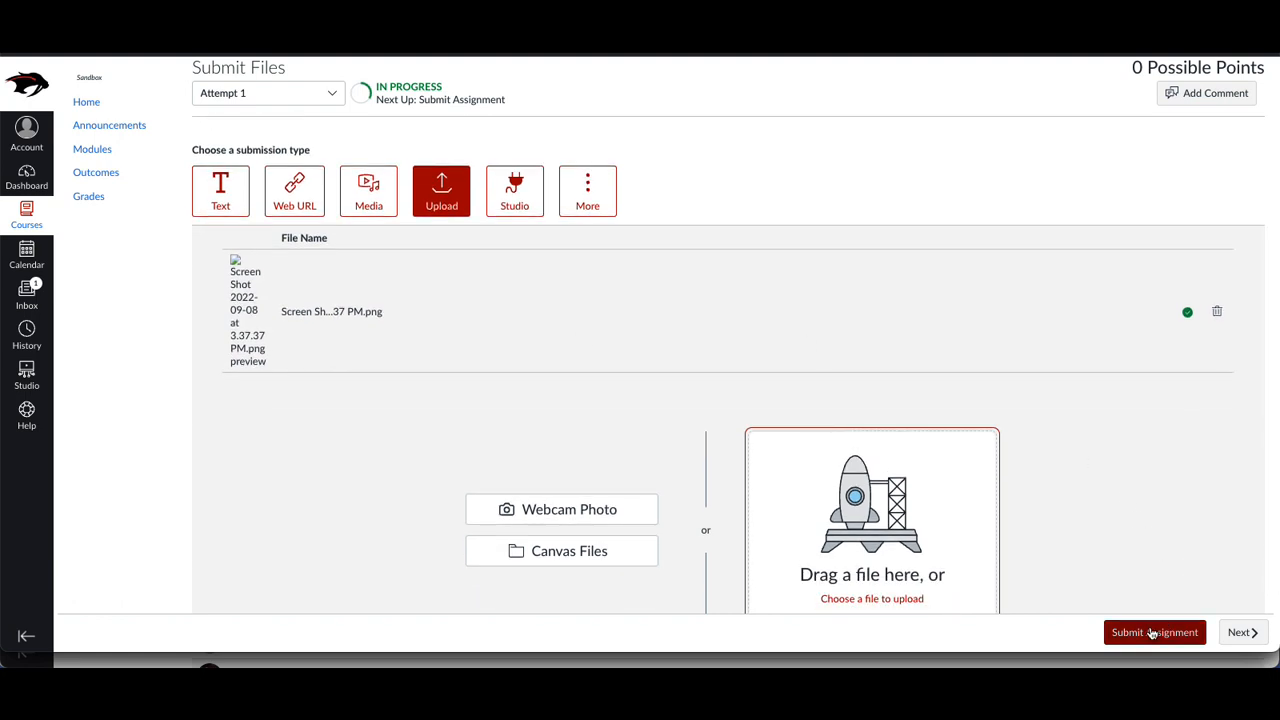
# Submit the uploaded screenshot PNG as the first attempt.
pyautogui.click(1154, 632)
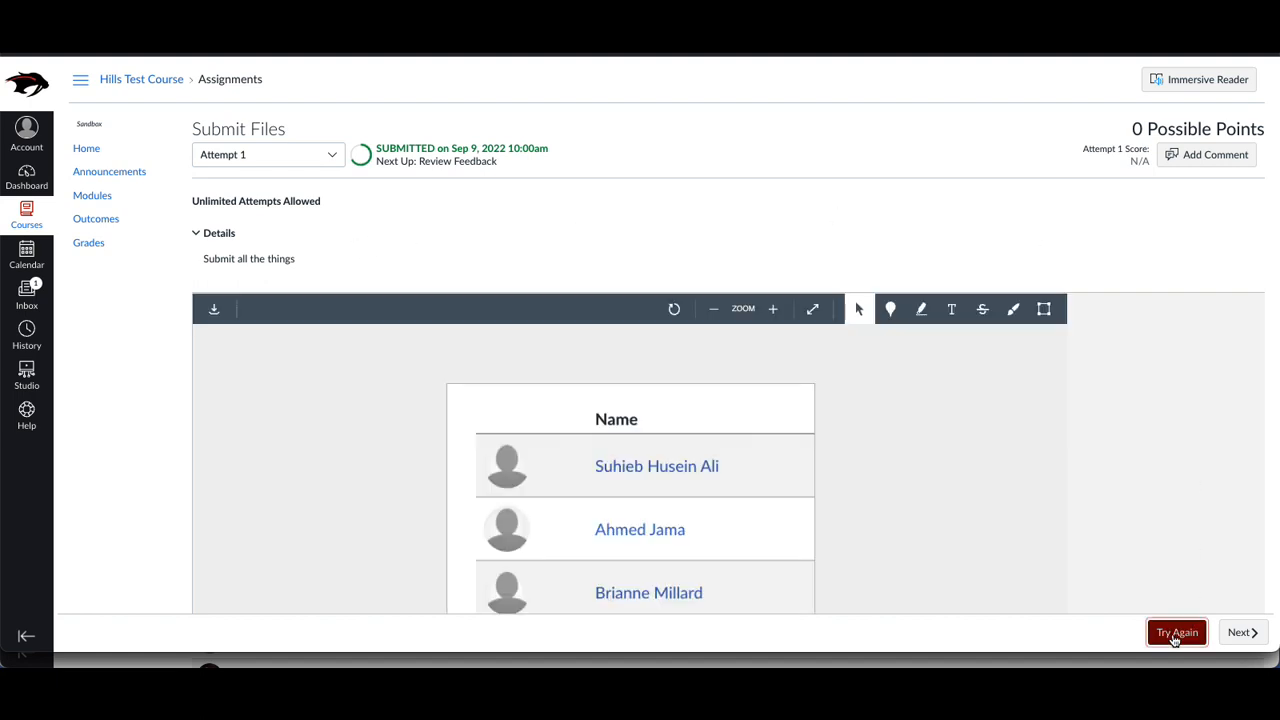
# Start a second attempt and add the Seesaw Messages video file to the Studio library.
pyautogui.click(1176, 632)
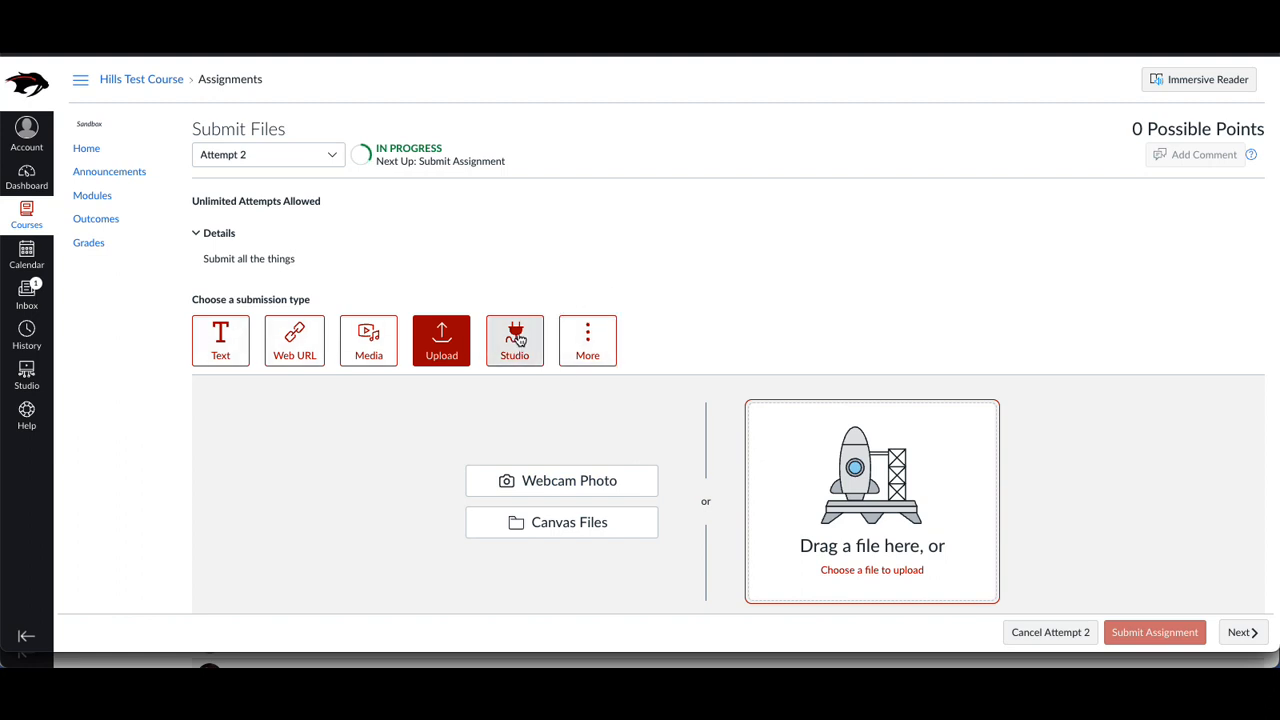
pyautogui.click(514, 340)
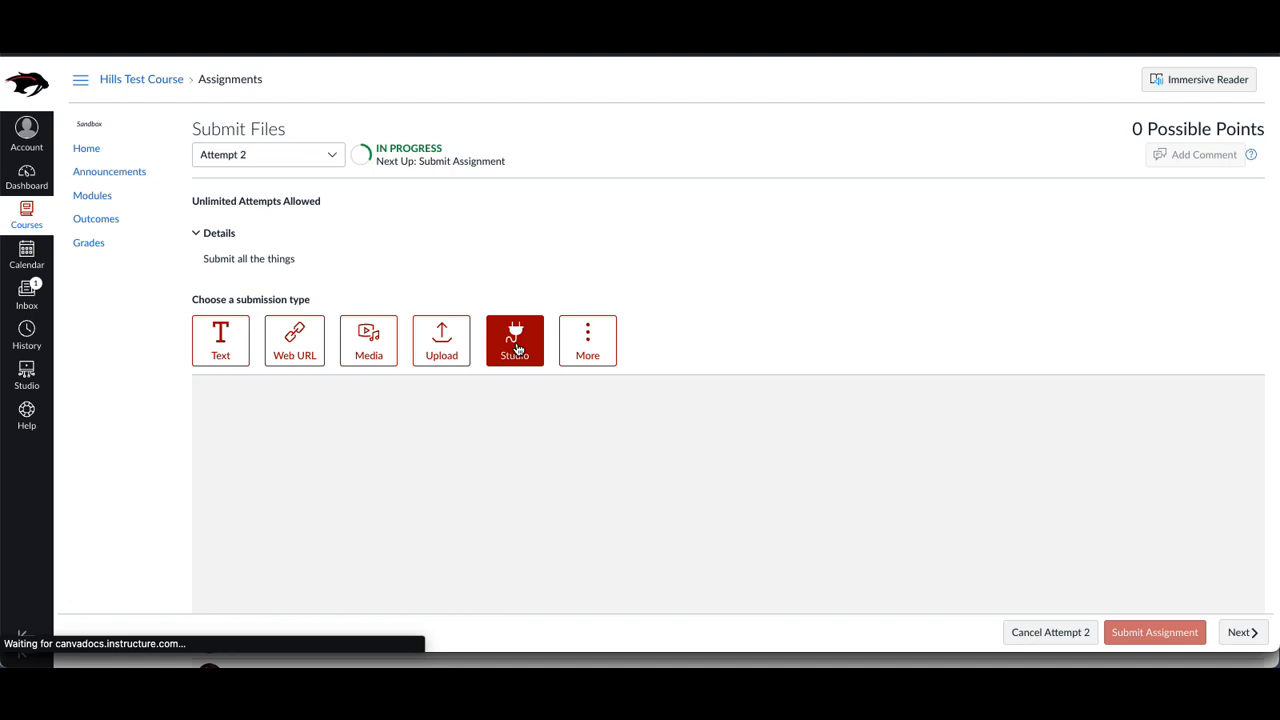
pyautogui.click(514, 340)
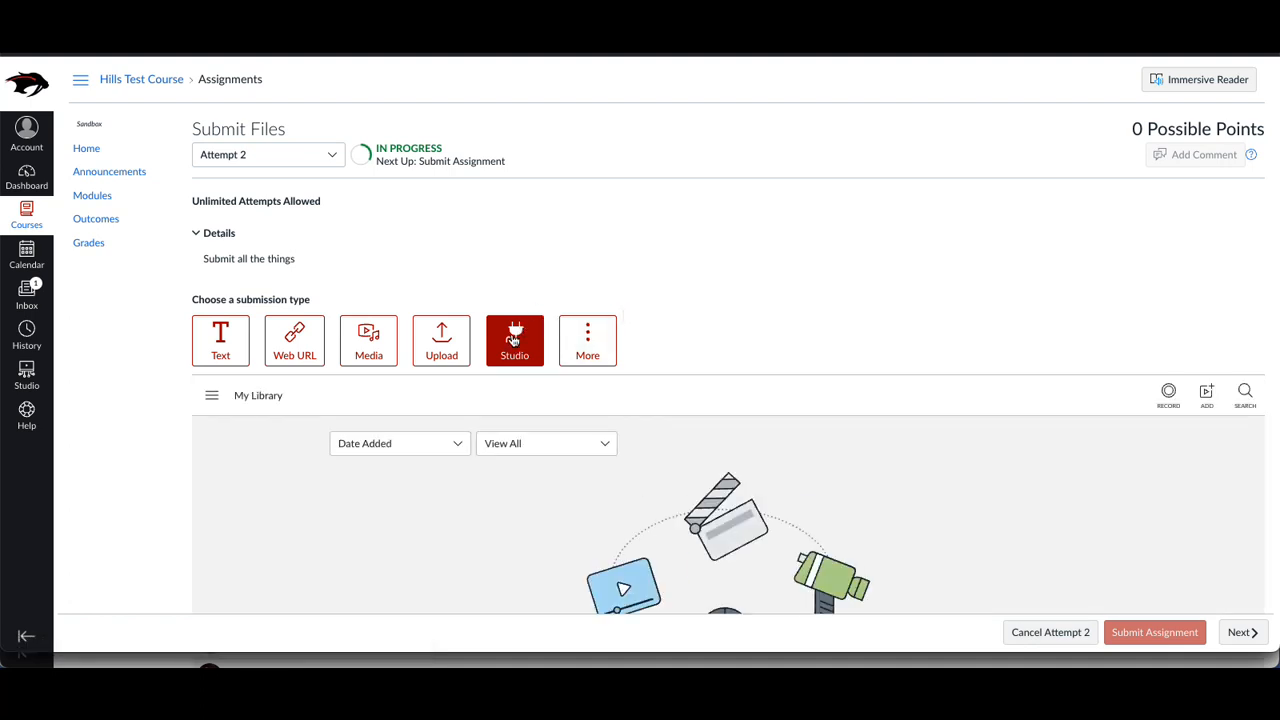
pyautogui.moveTo(1208, 392)
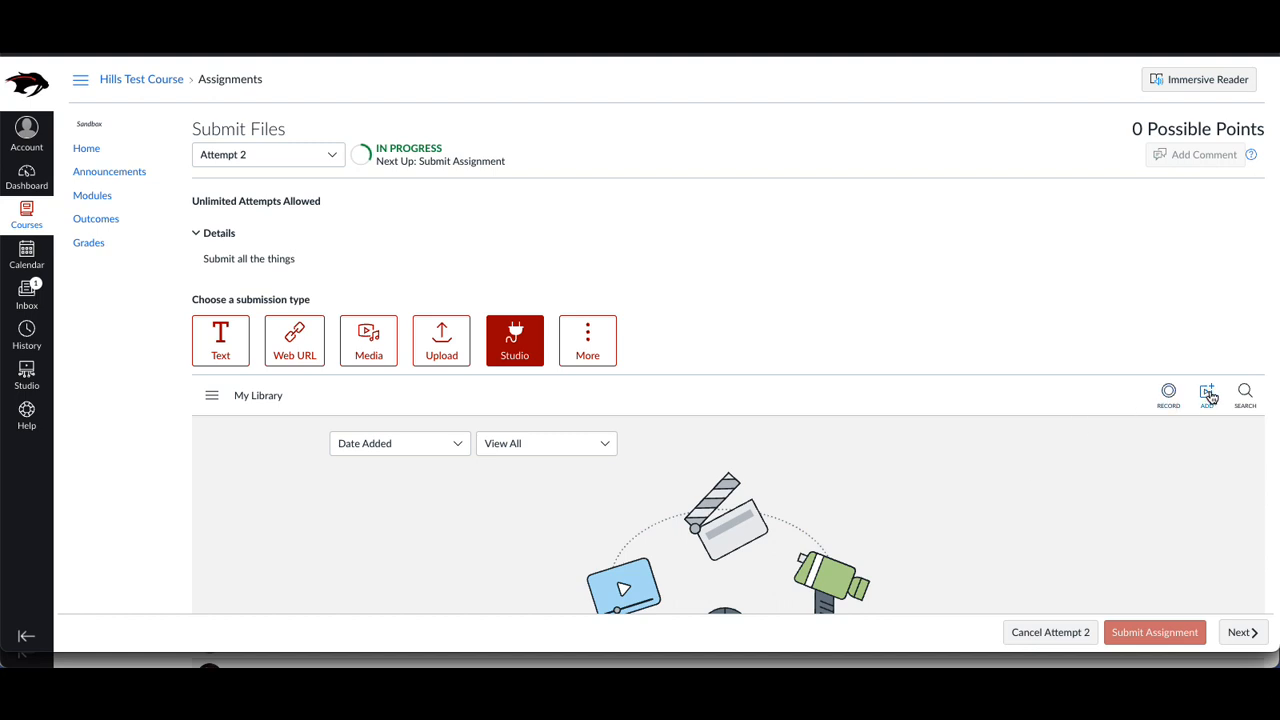
pyautogui.click(1208, 392)
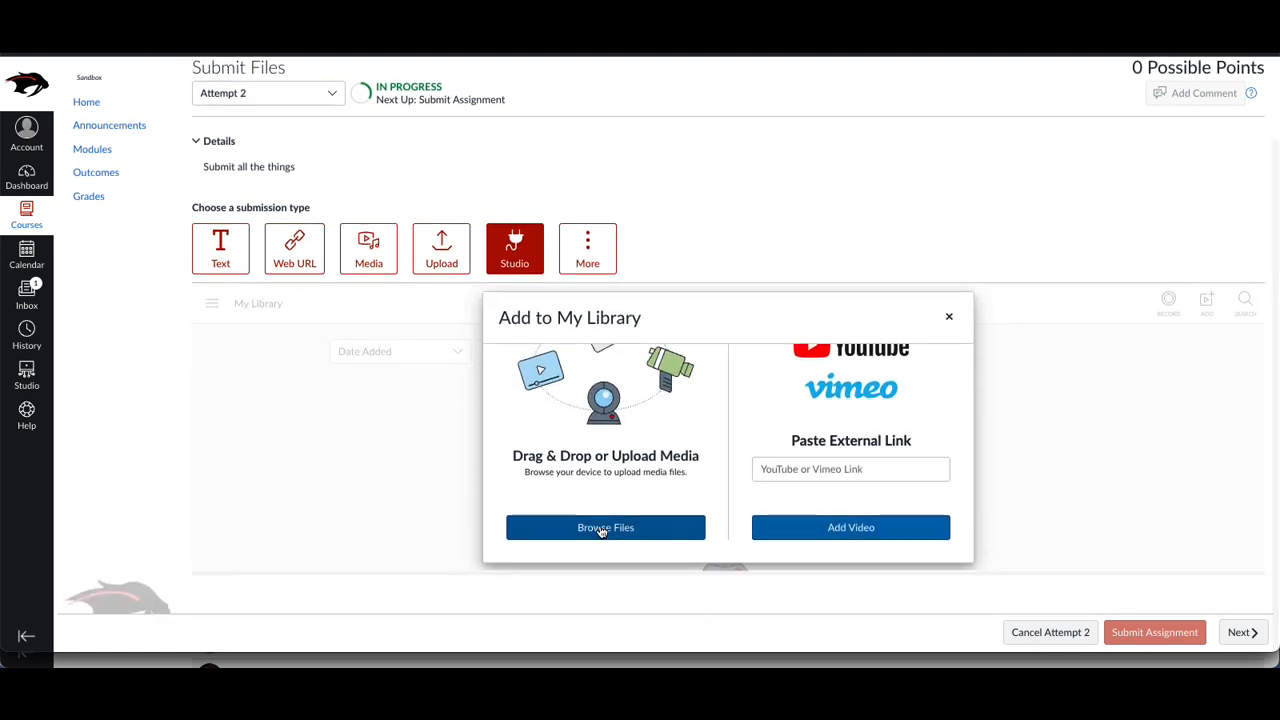
pyautogui.click(604, 528)
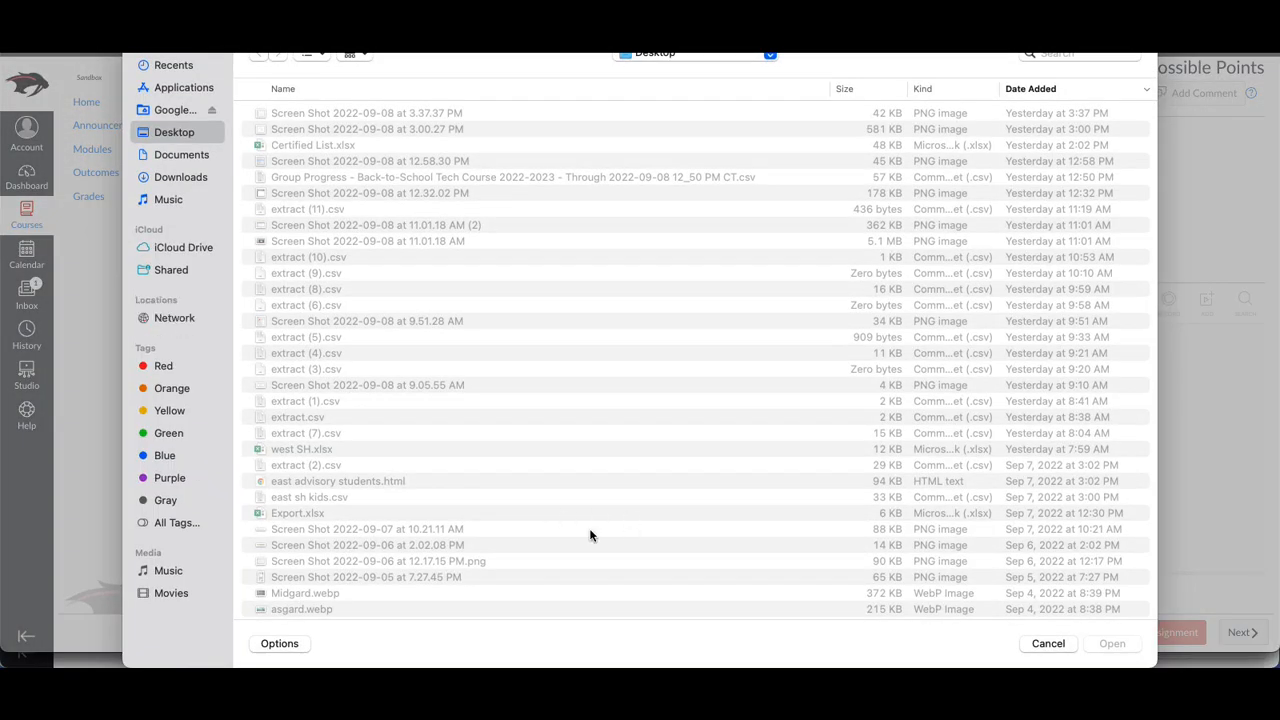
pyautogui.scroll(-3)
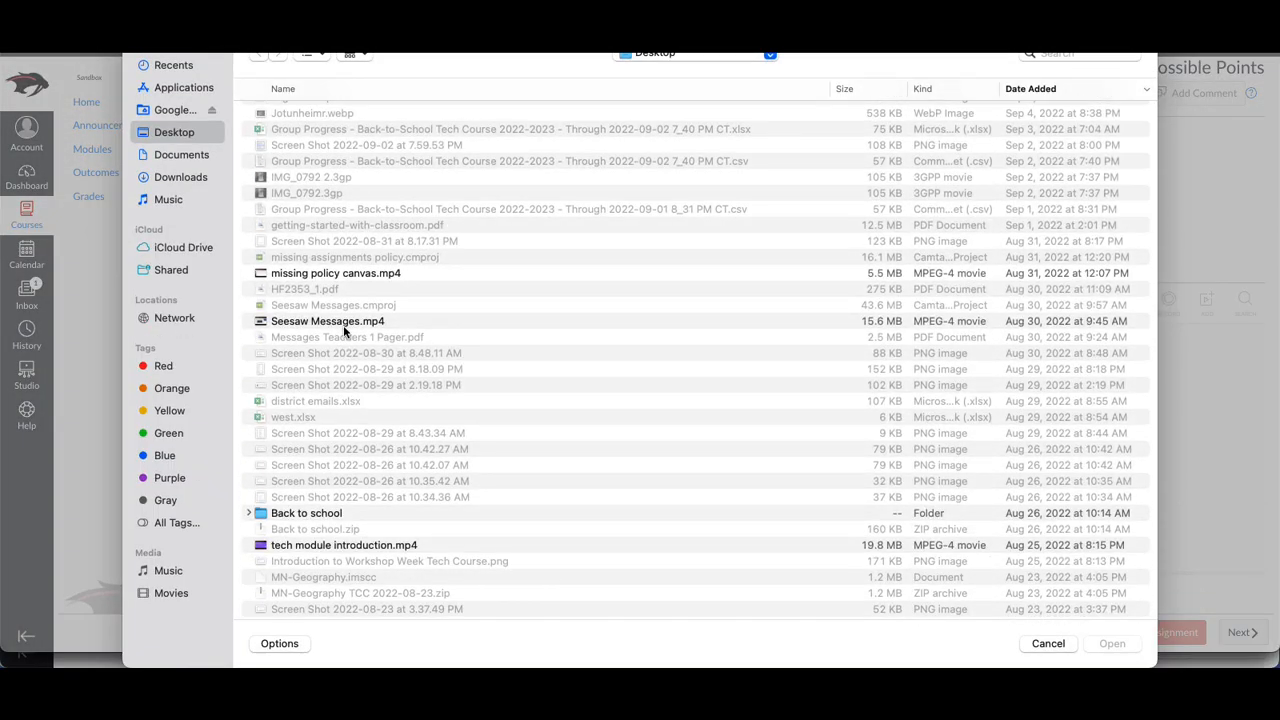
pyautogui.click(1112, 644)
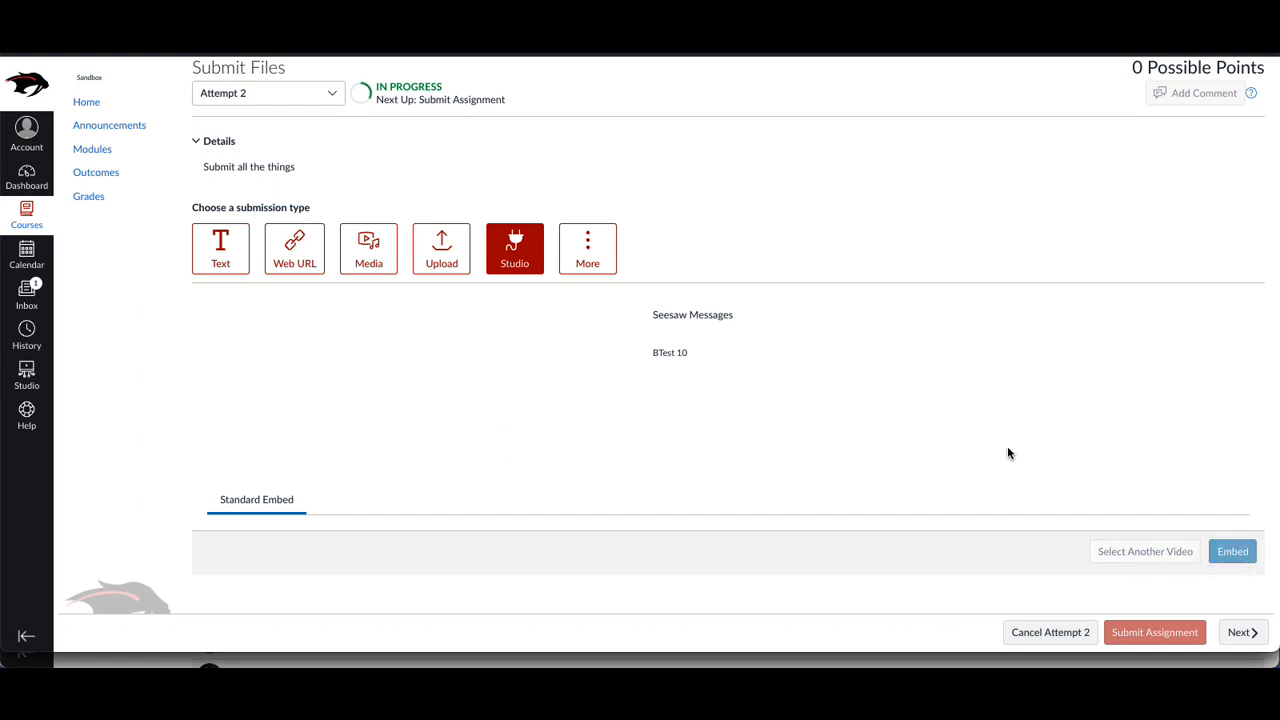
# Embed the Seesaw Messages Studio video and submit the attempt.
pyautogui.click(1232, 552)
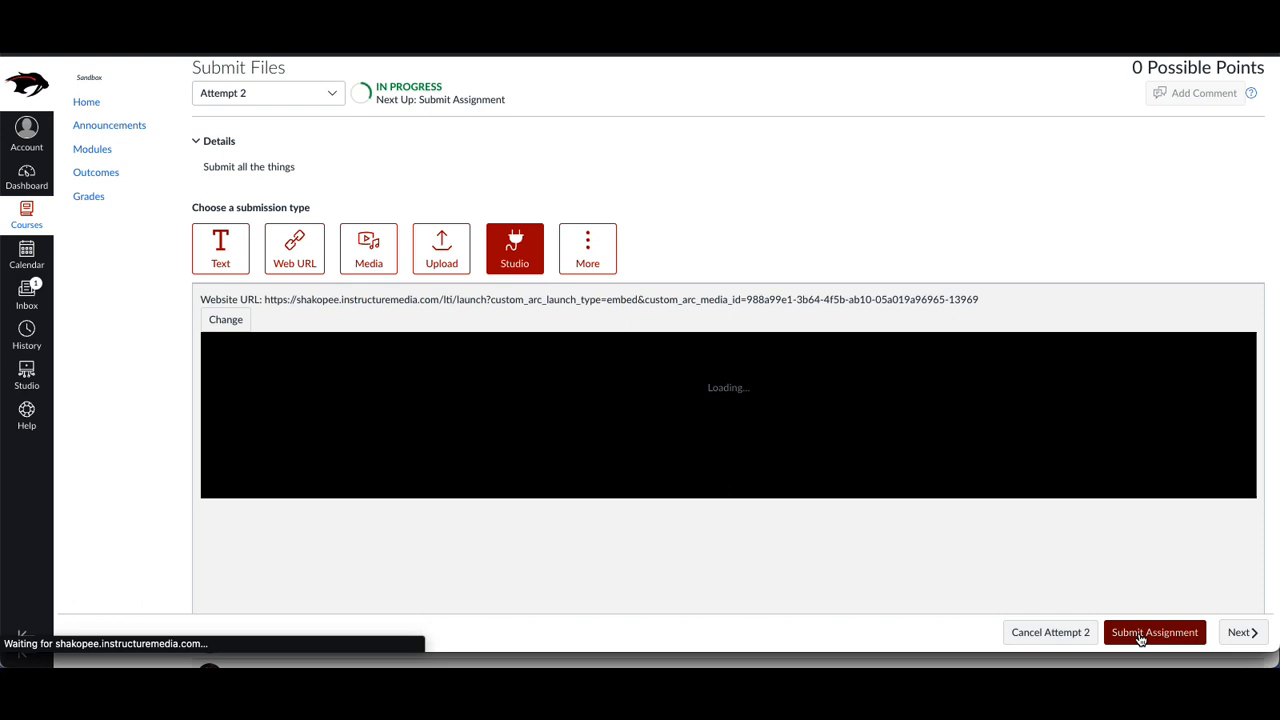
pyautogui.click(1154, 632)
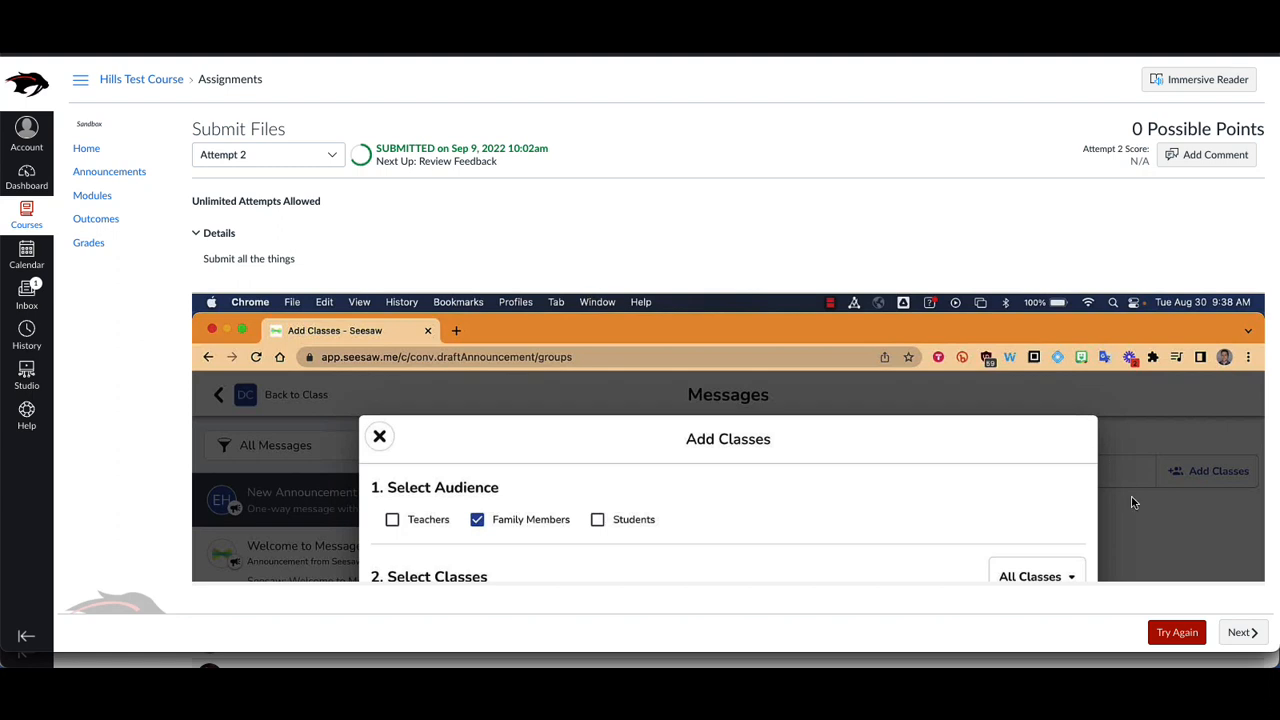
# Start a new attempt using Google Assignments from More and sign in to Google Drive.
pyautogui.click(588, 340)
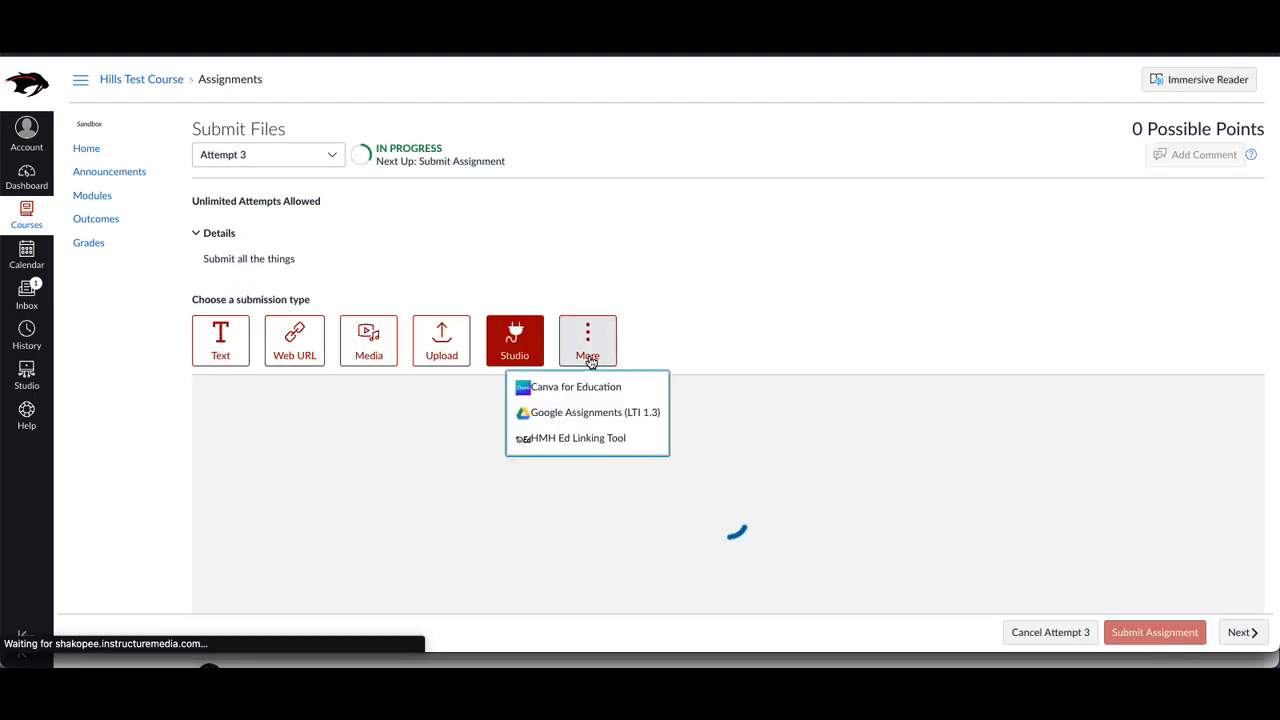
pyautogui.click(514, 340)
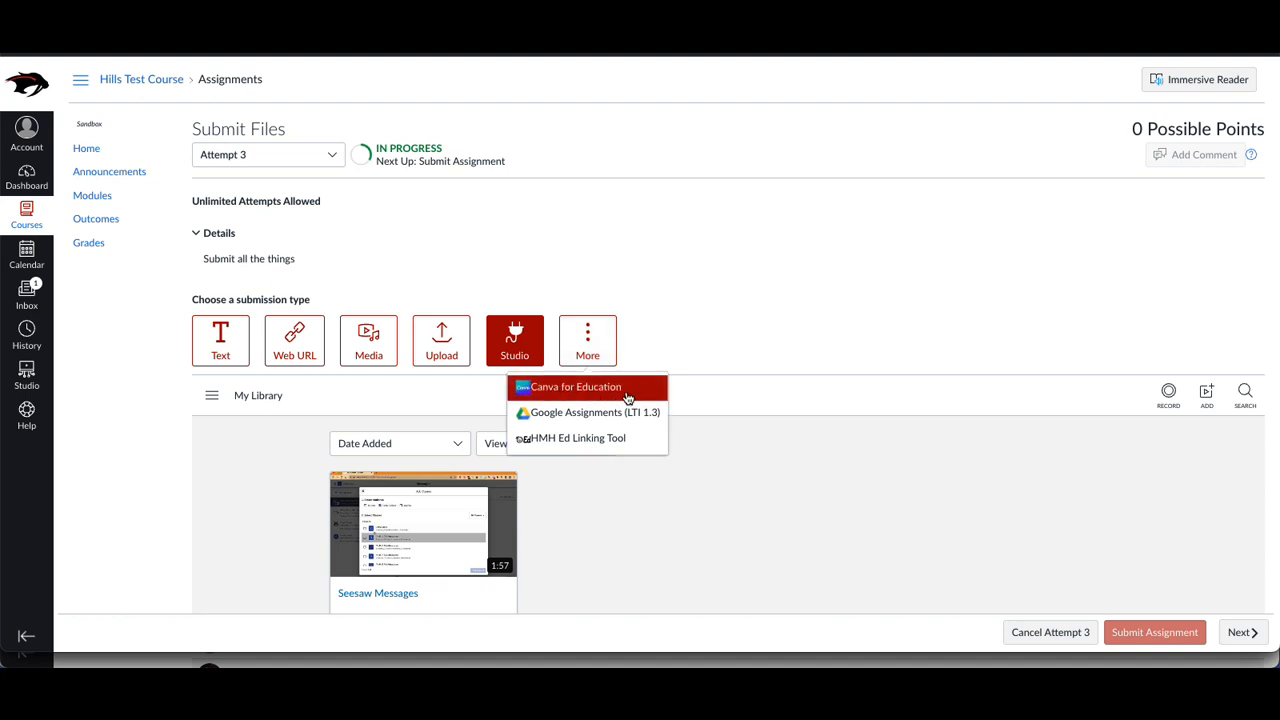
pyautogui.moveTo(588, 412)
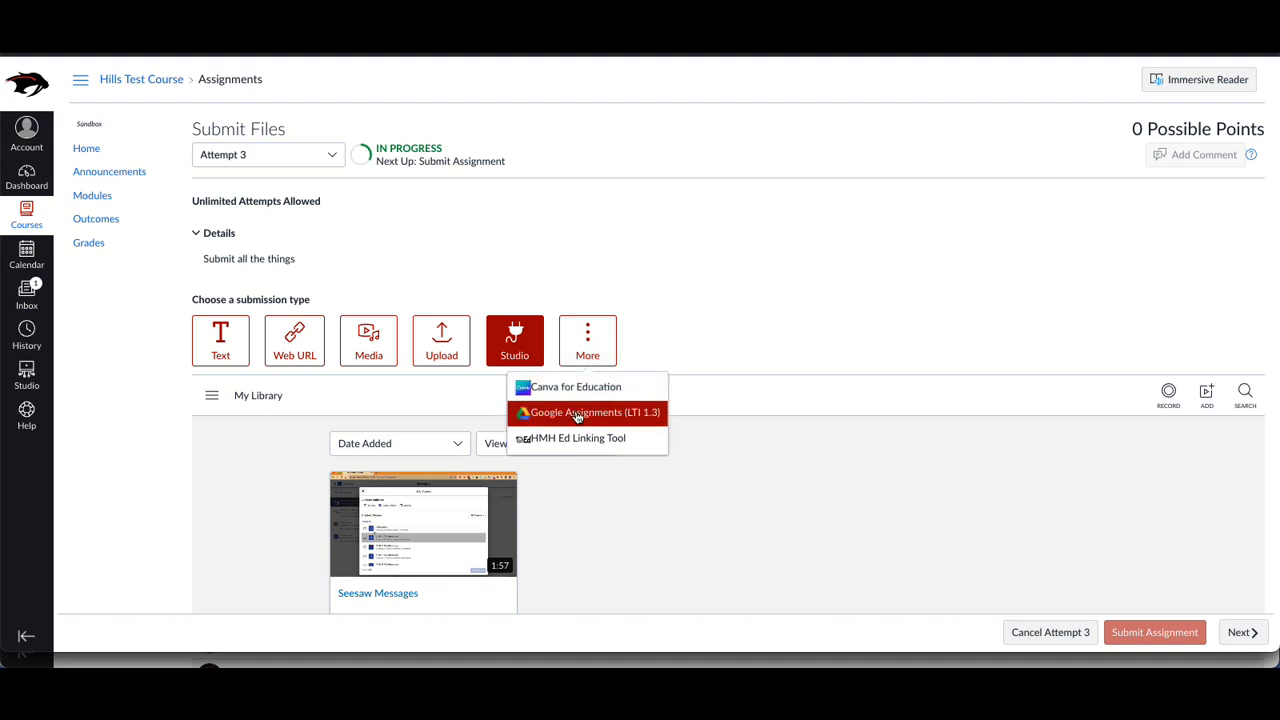
pyautogui.click(588, 340)
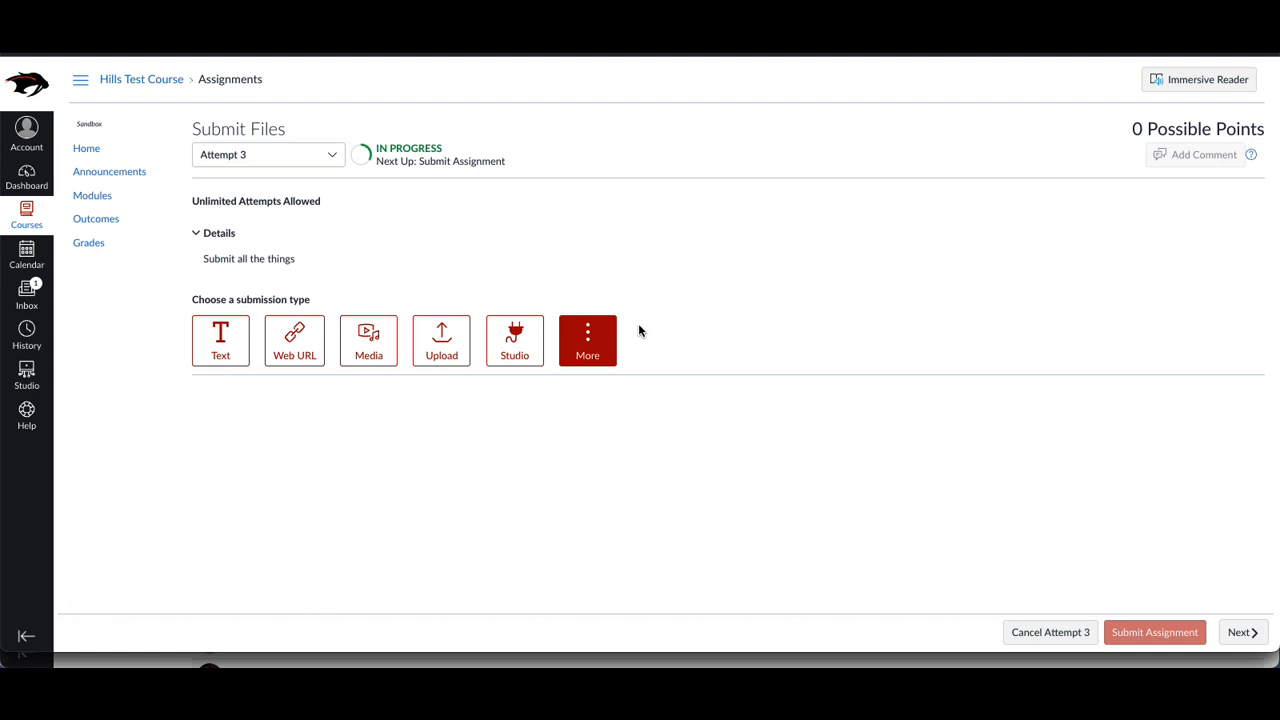
pyautogui.click(588, 340)
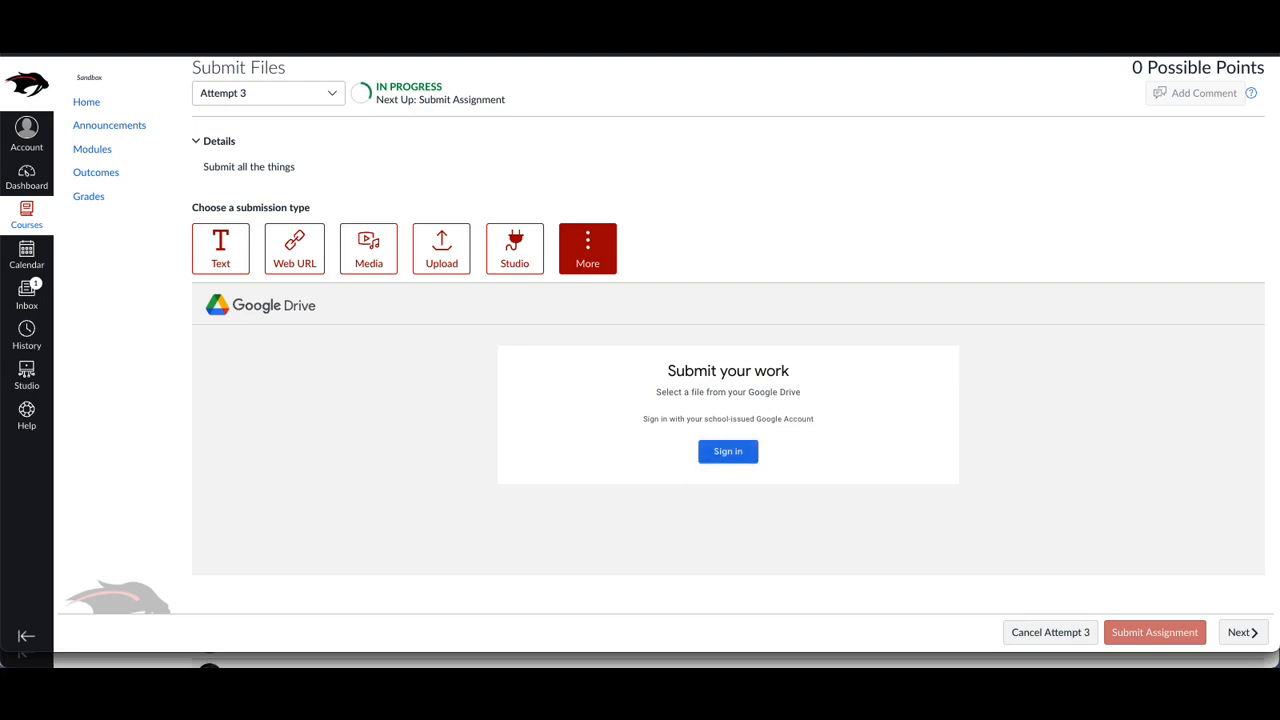
pyautogui.click(728, 452)
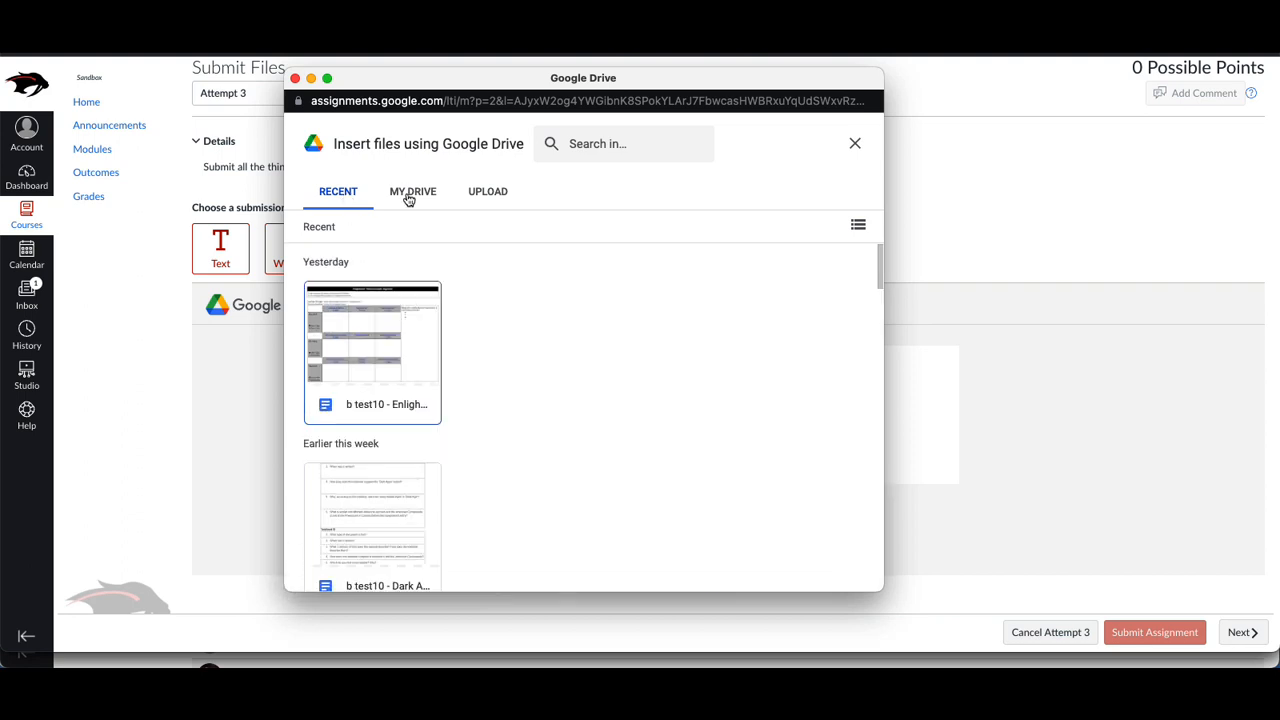
pyautogui.moveTo(444, 198)
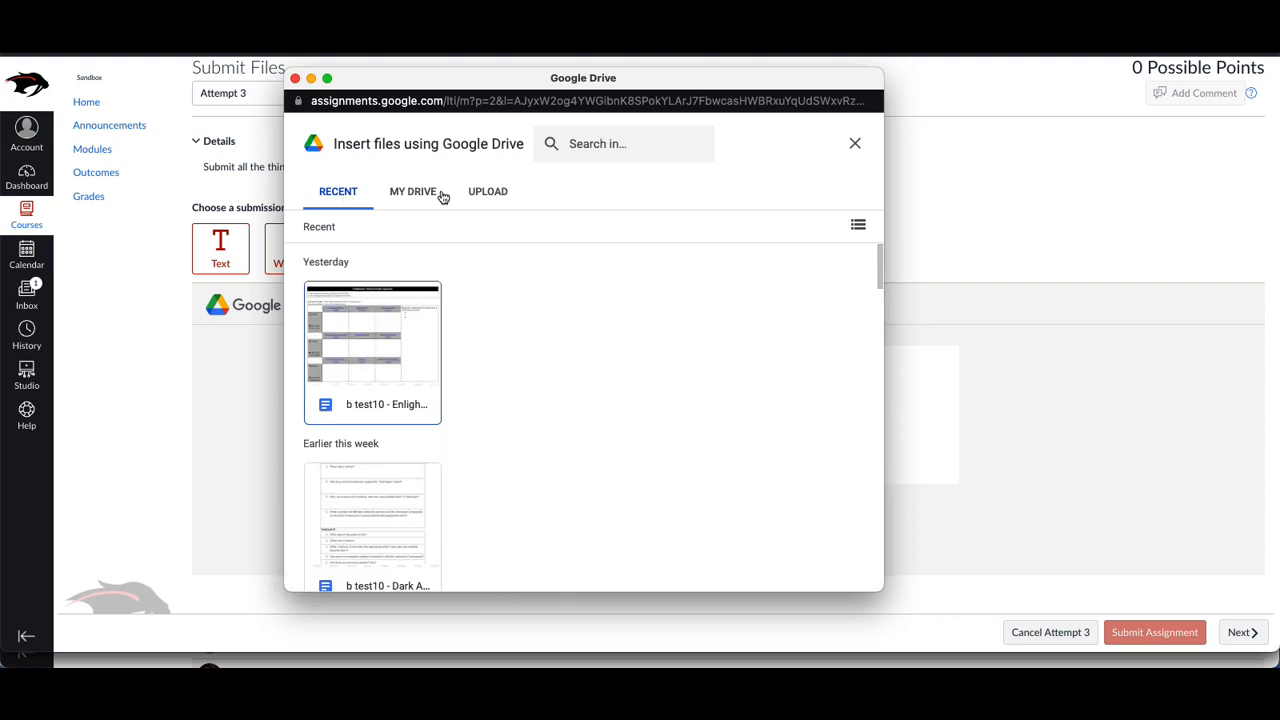
# Attach yesterday's recent Google Drive document as a .docx and submit the attempt.
pyautogui.click(372, 350)
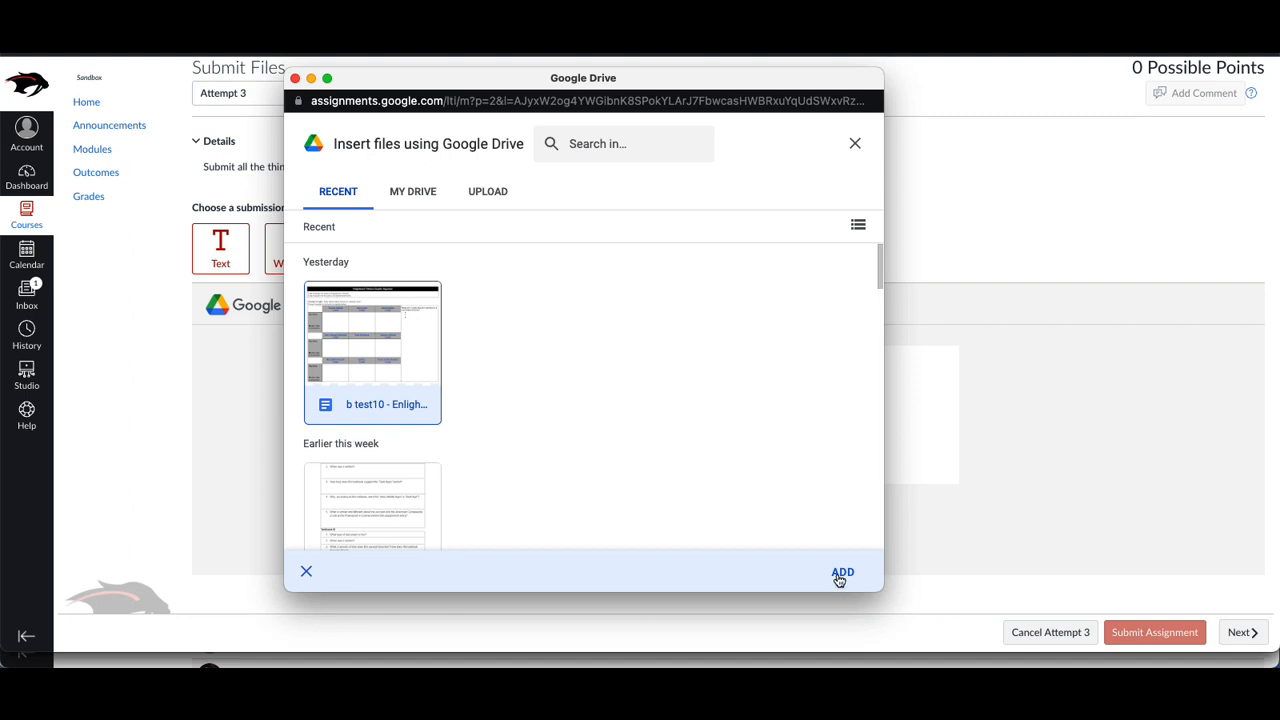
pyautogui.click(842, 572)
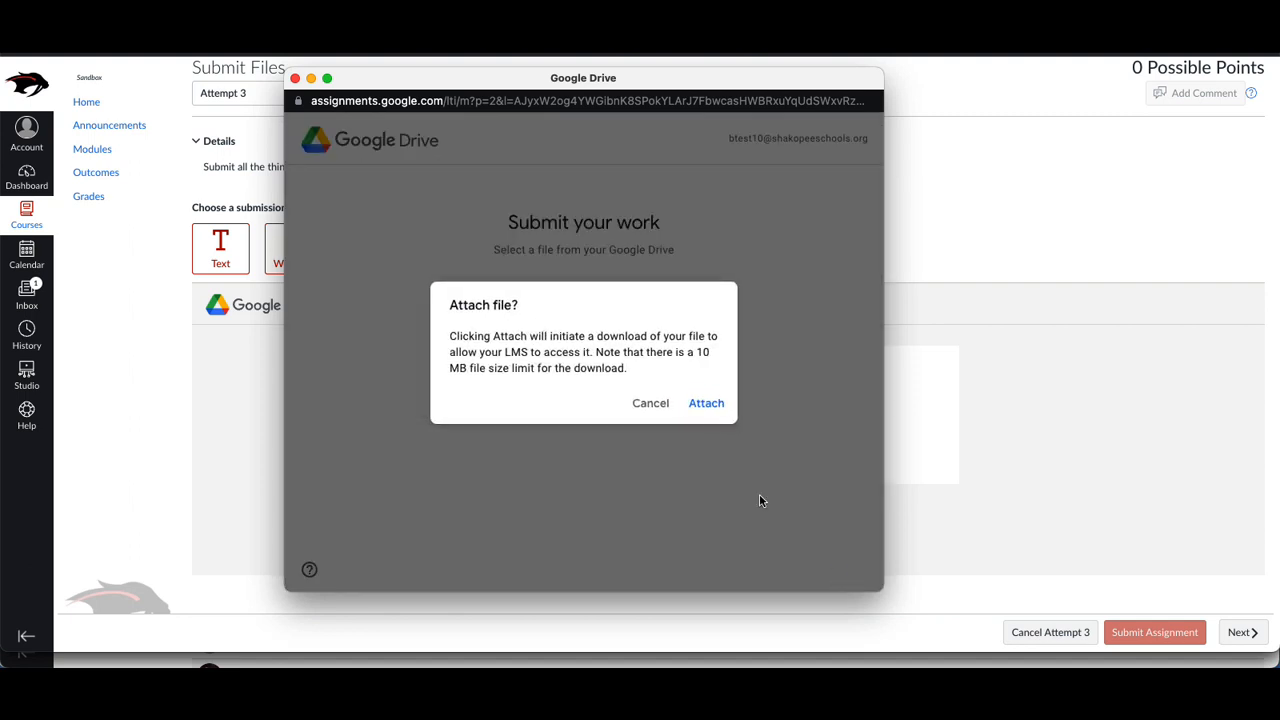
pyautogui.click(650, 404)
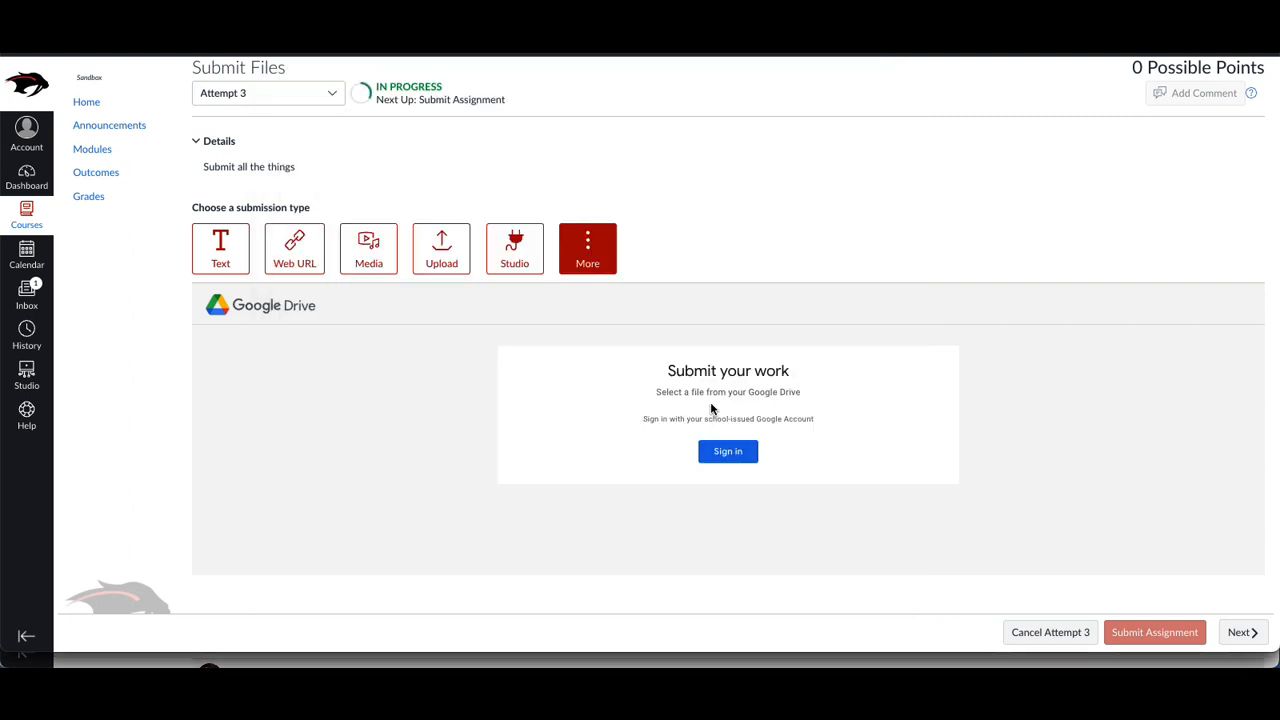
pyautogui.click(440, 248)
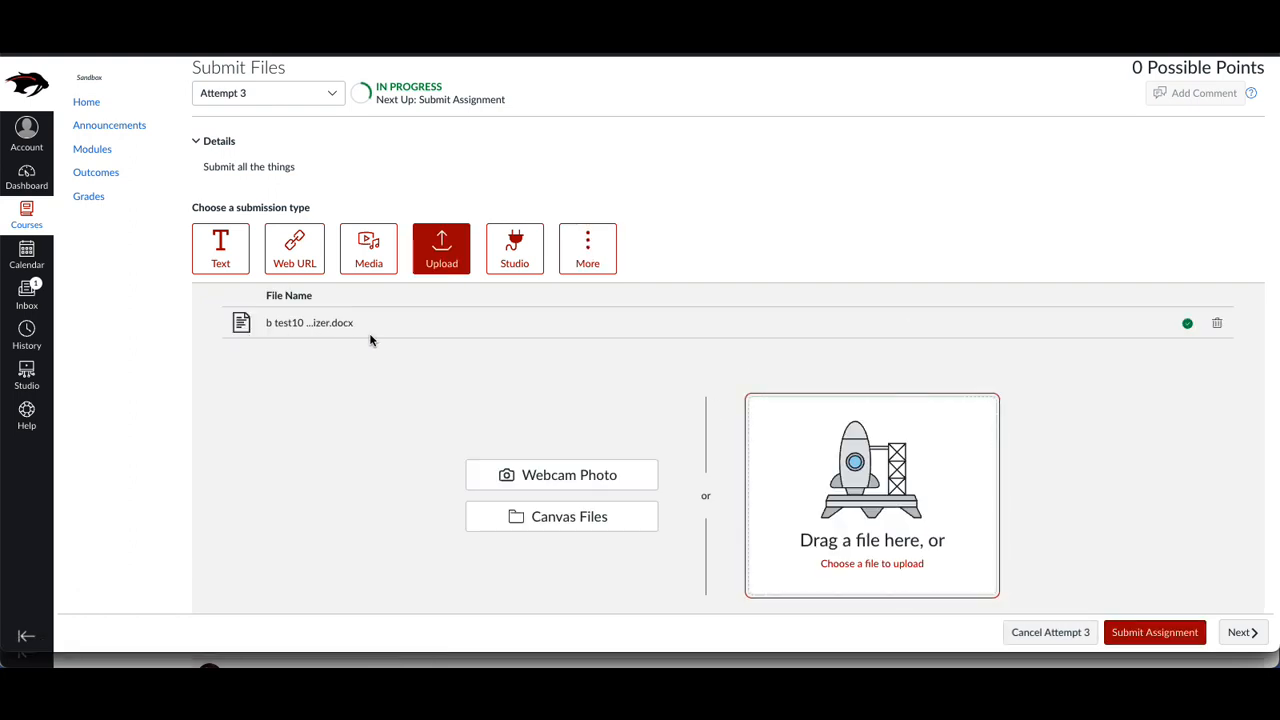
pyautogui.click(1154, 632)
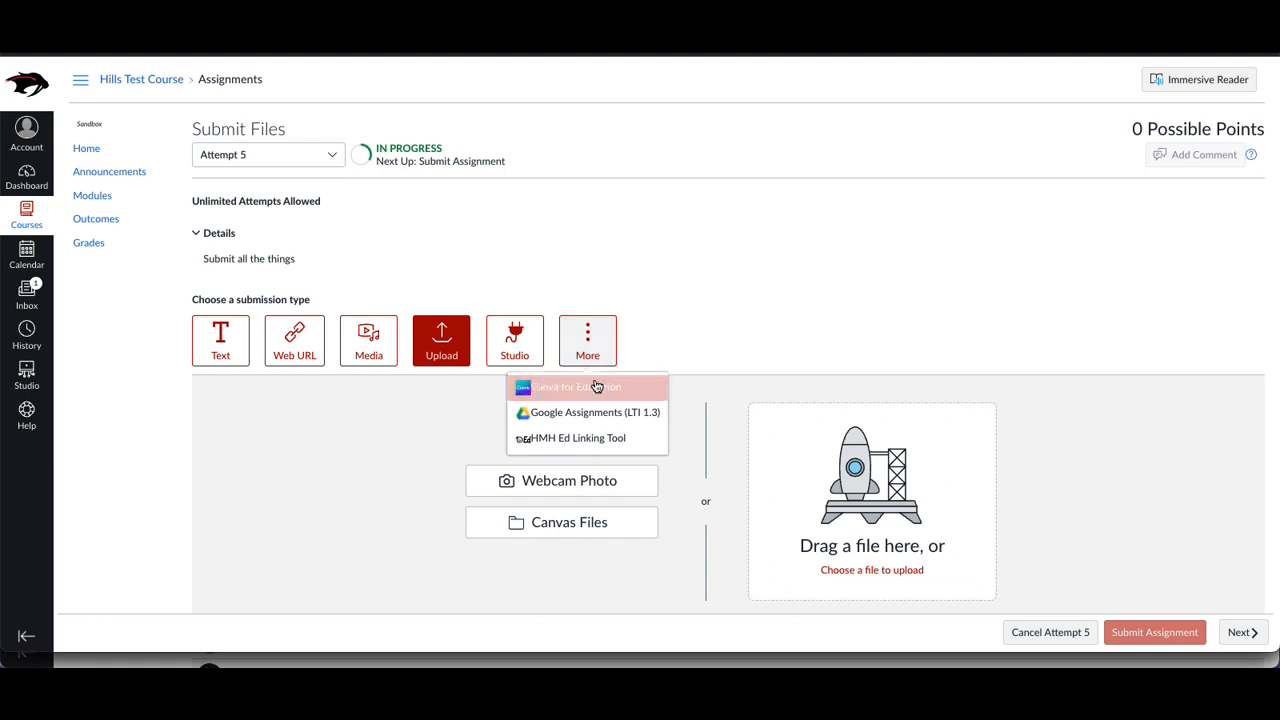
# Create a new Education Infographic in Canva for Education and submit it as the attempt.
pyautogui.click(576, 388)
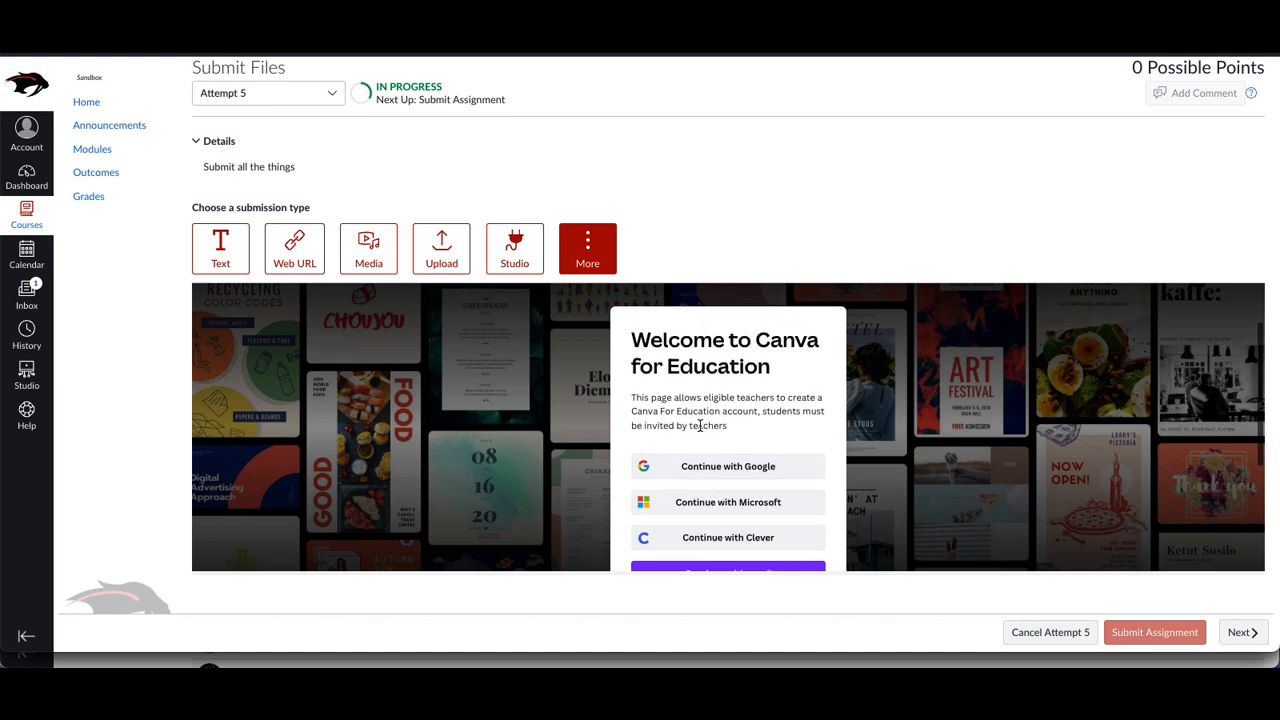
pyautogui.click(728, 466)
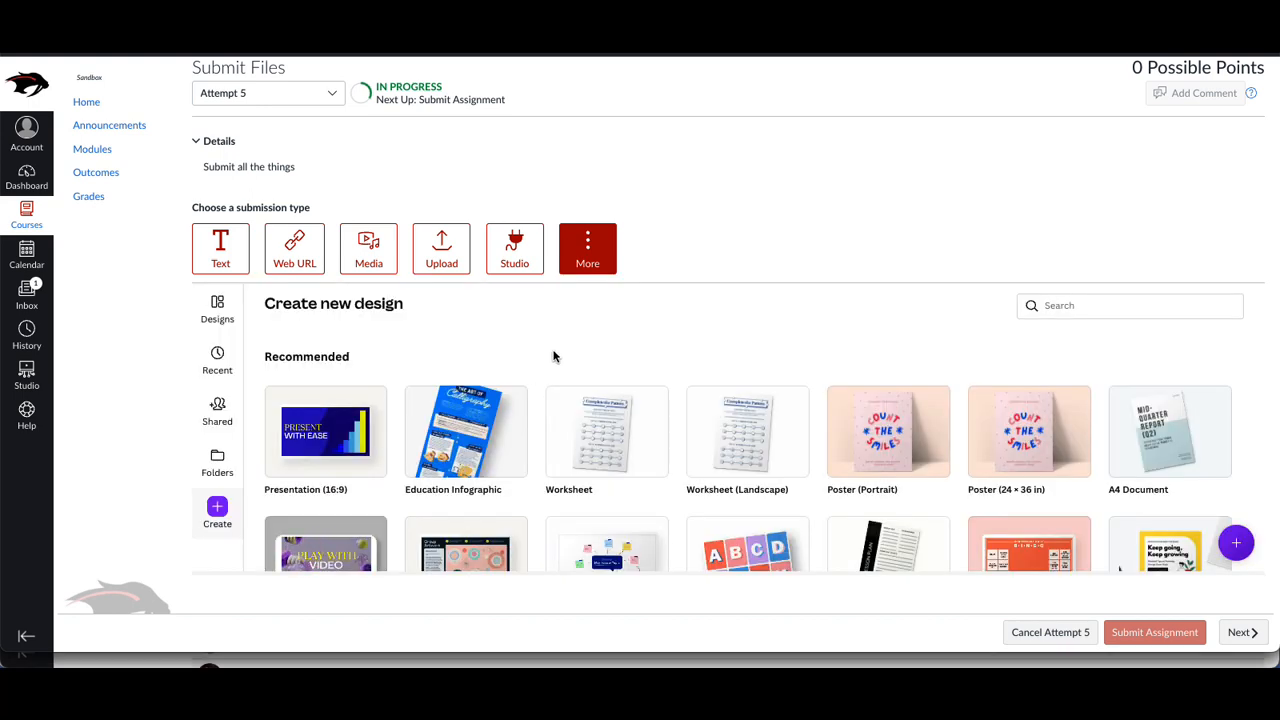
pyautogui.scroll(-3)
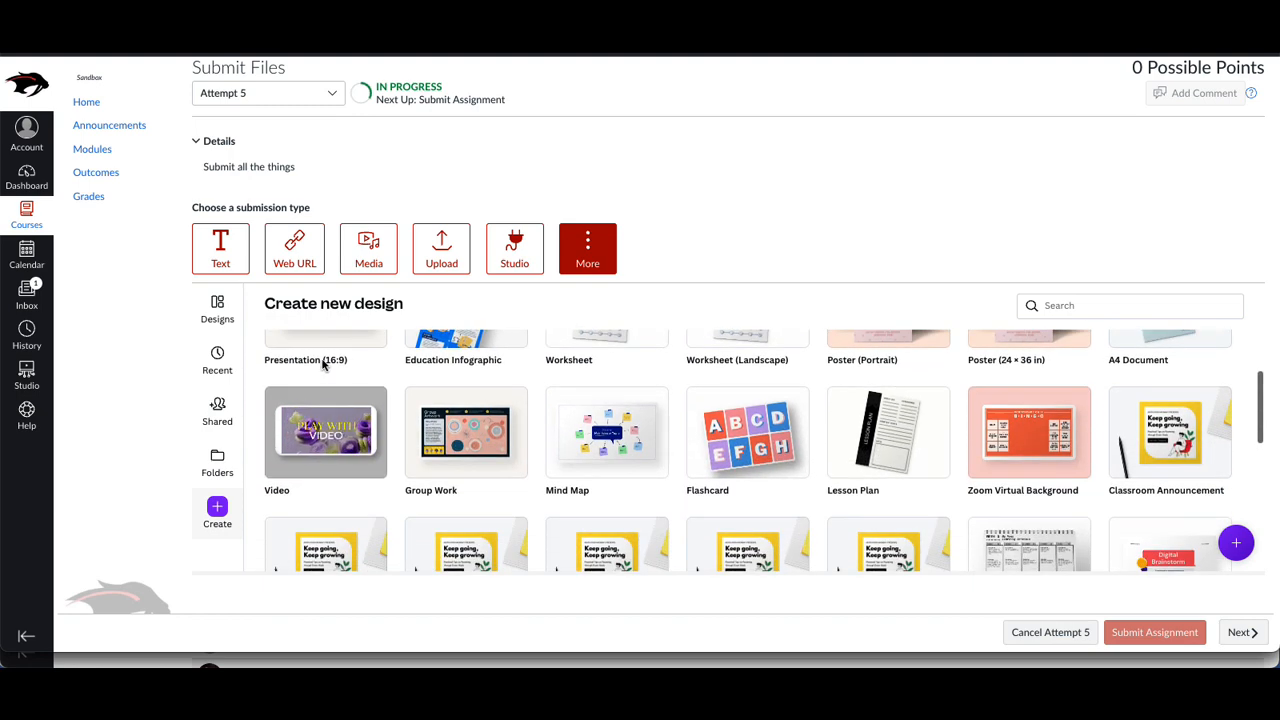
pyautogui.click(216, 356)
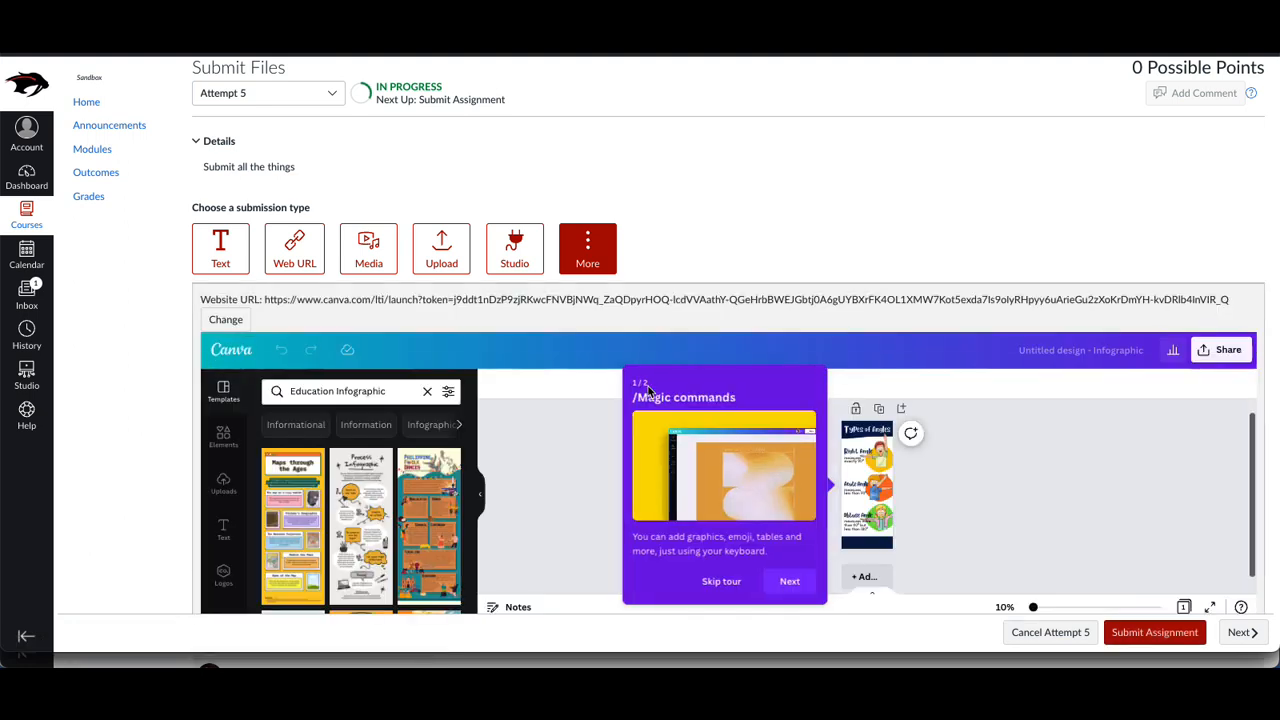
pyautogui.click(720, 580)
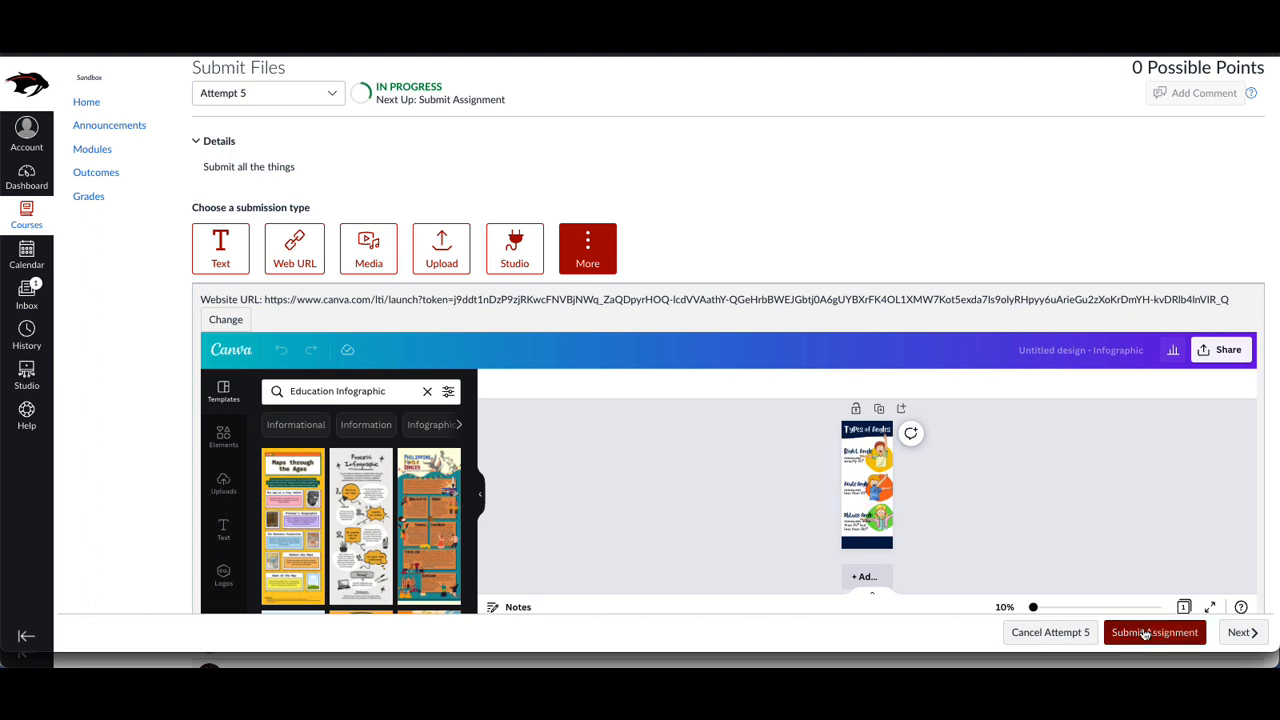
pyautogui.click(1154, 632)
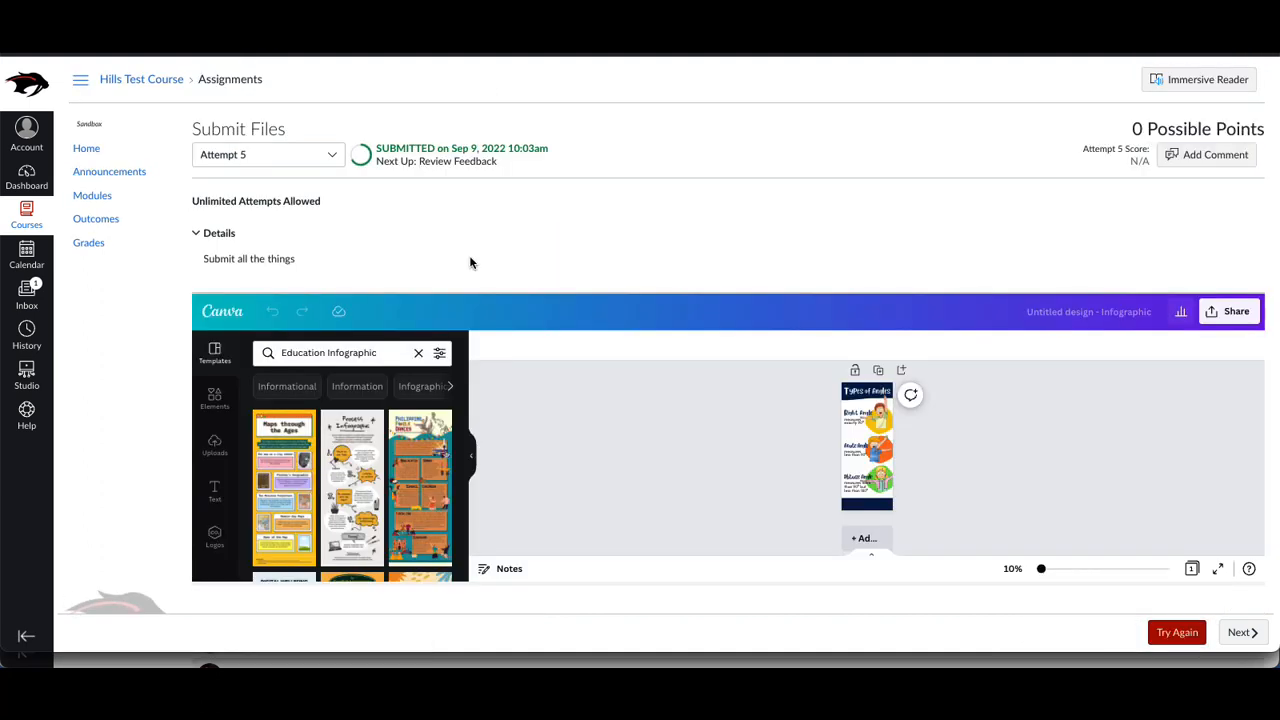